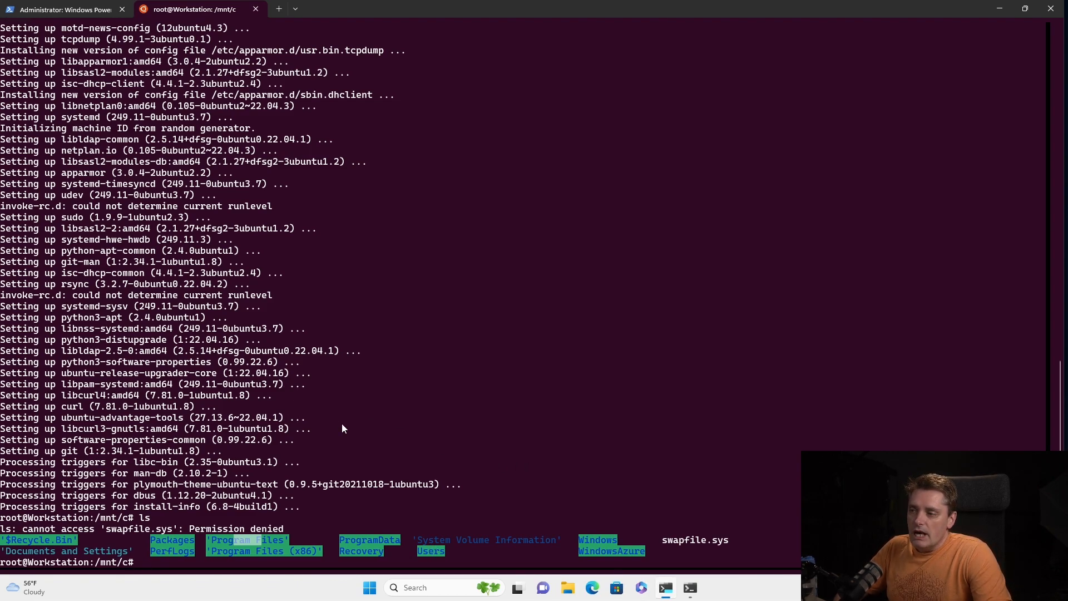
pyautogui.moveTo(309, 467)
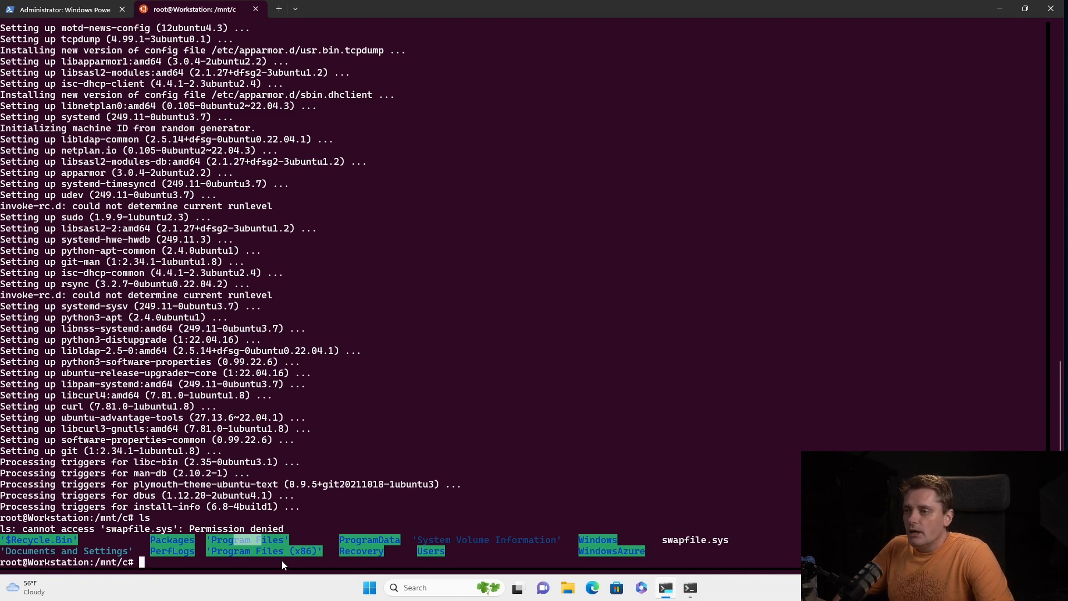
# Change to the Linux root directory with cd / and list its contents.
pyautogui.write('cd /')
pyautogui.write('ls')
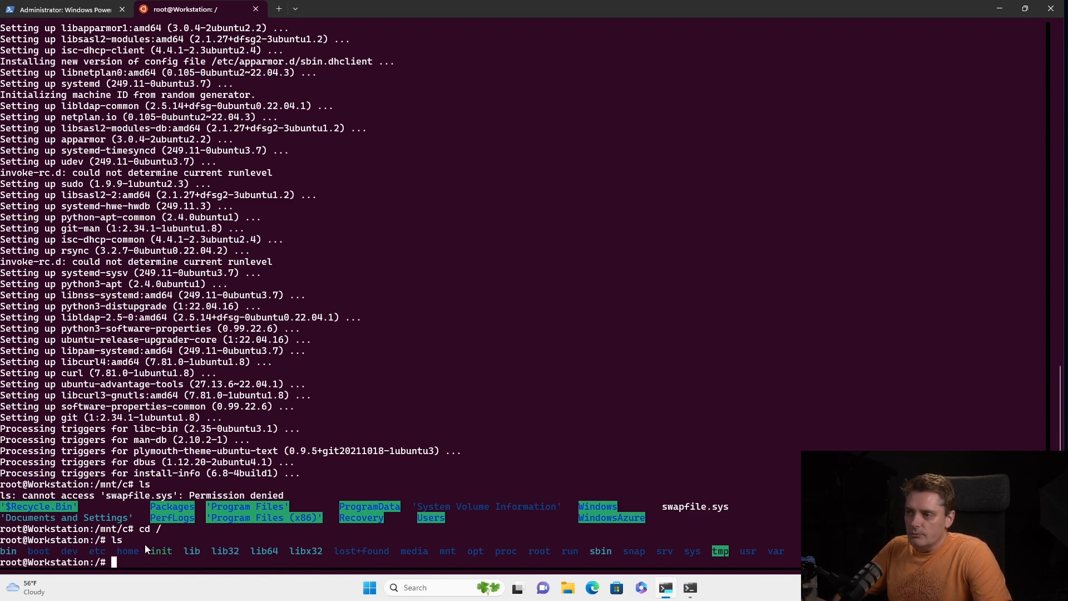
pyautogui.moveTo(286, 571)
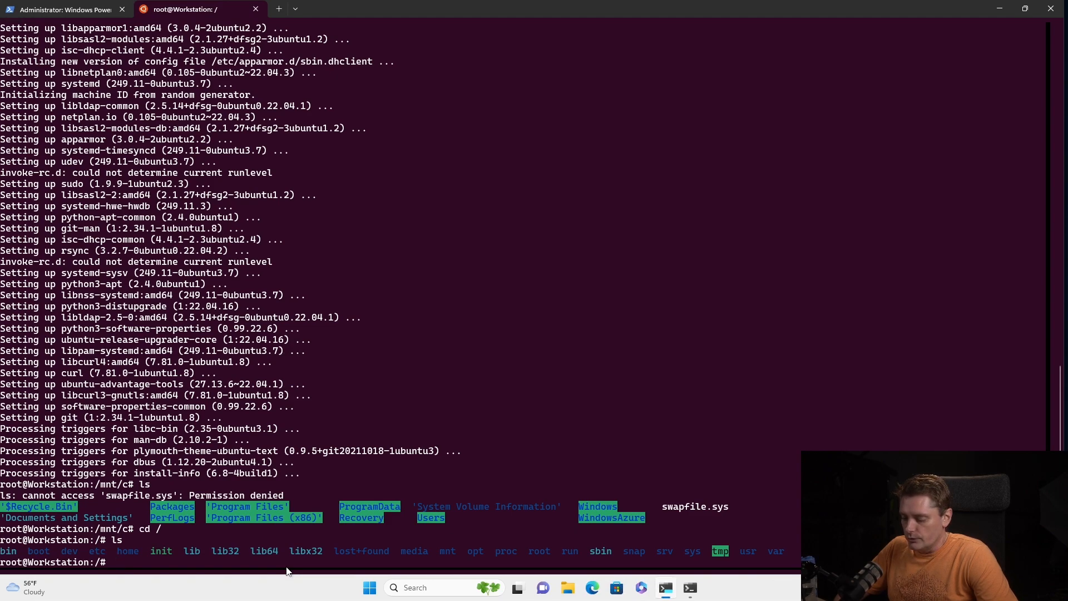
# Become root with sudo -i, make a demo folder at /, and change into the empty /demo.
pyautogui.write('sudo -i')
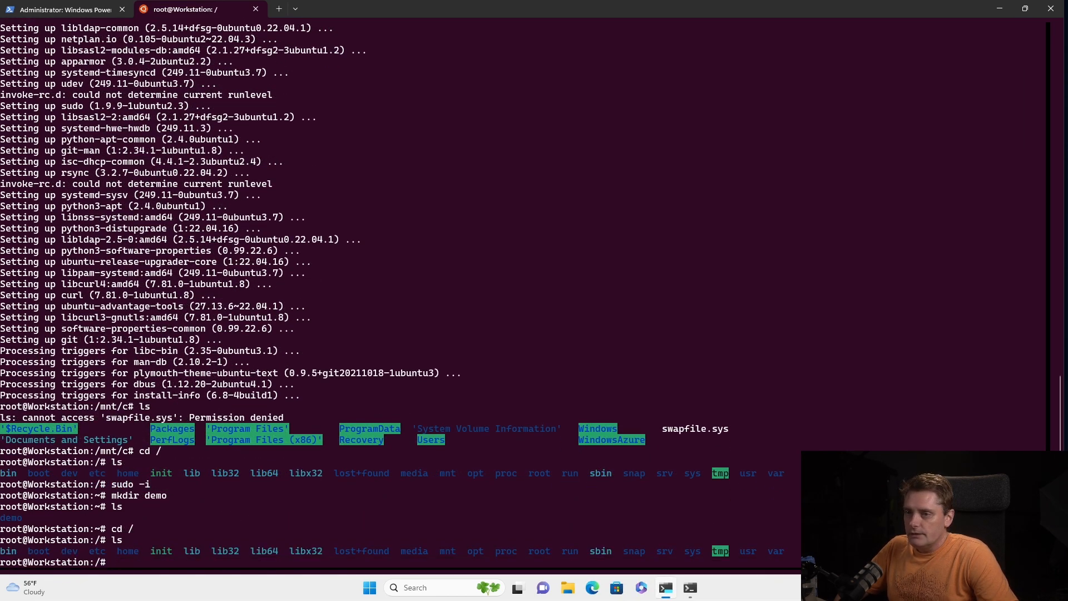
pyautogui.write('cd')
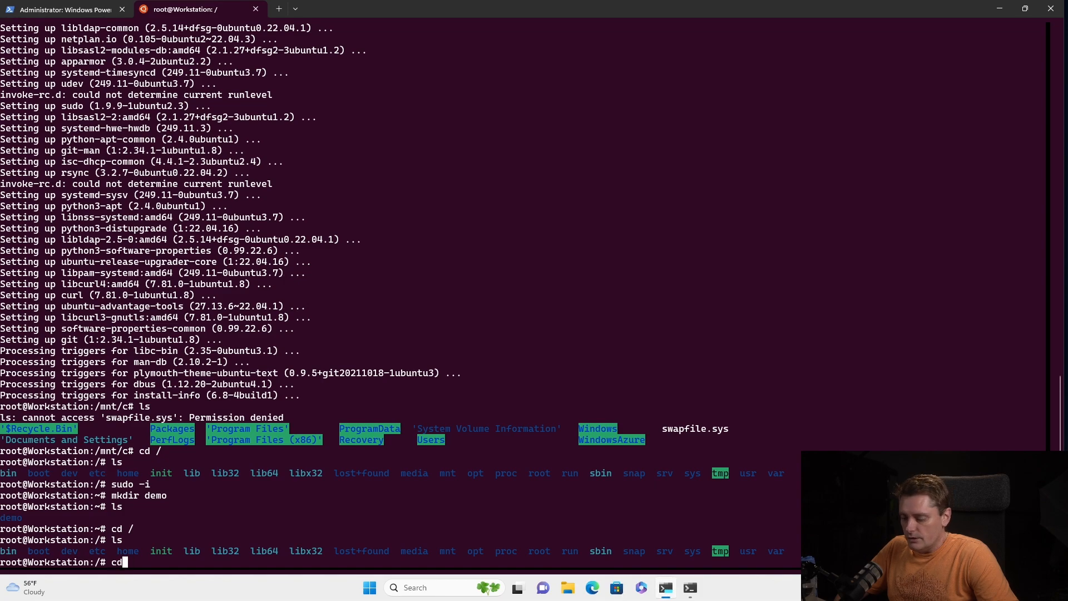
pyautogui.press('Return')
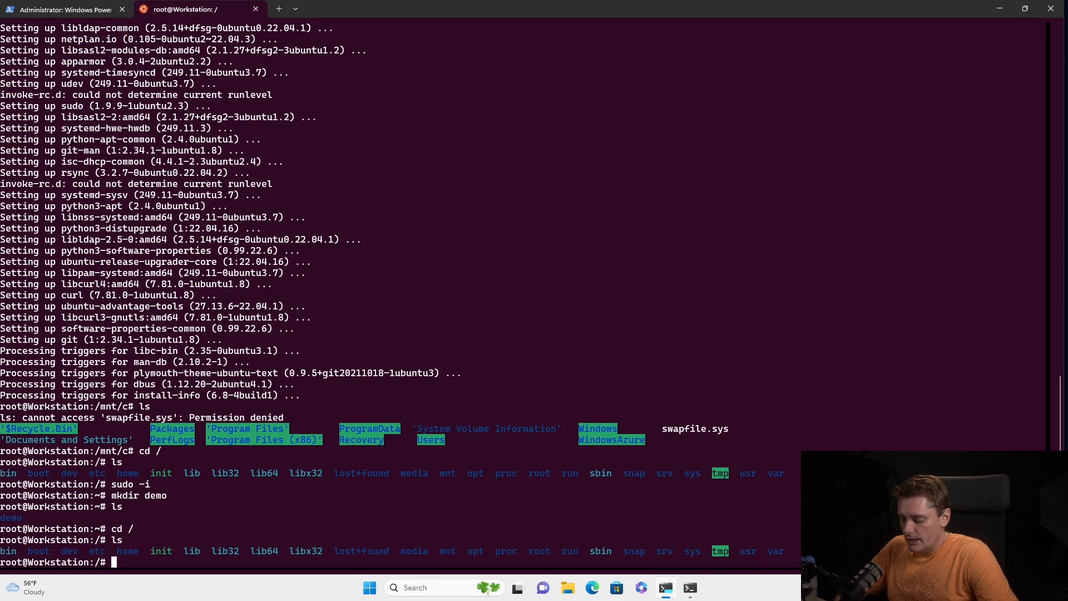
pyautogui.write('mk')
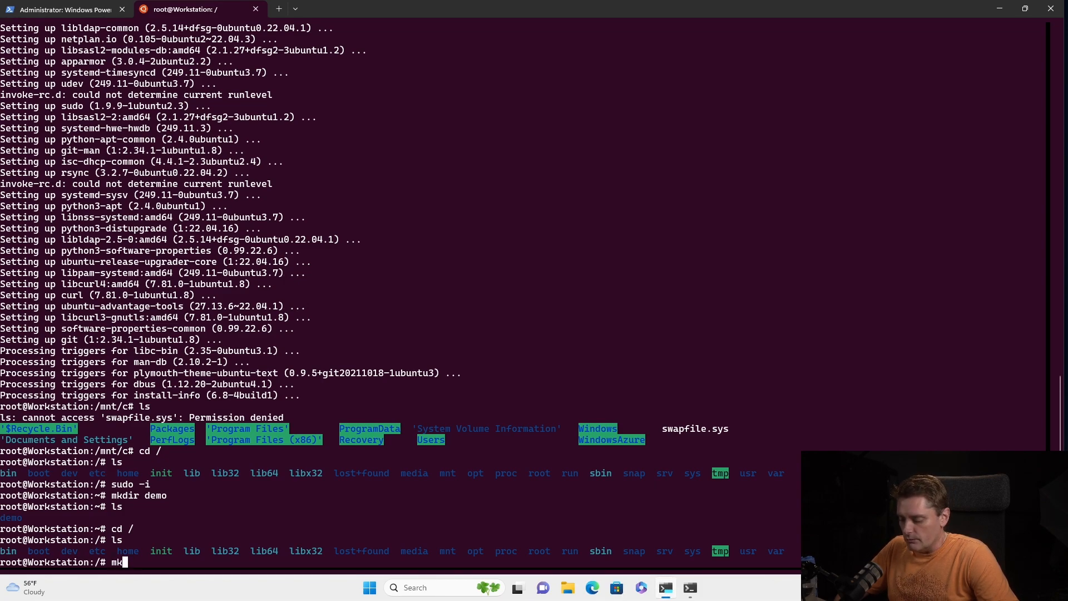
pyautogui.write('dir demo')
pyautogui.write('ls')
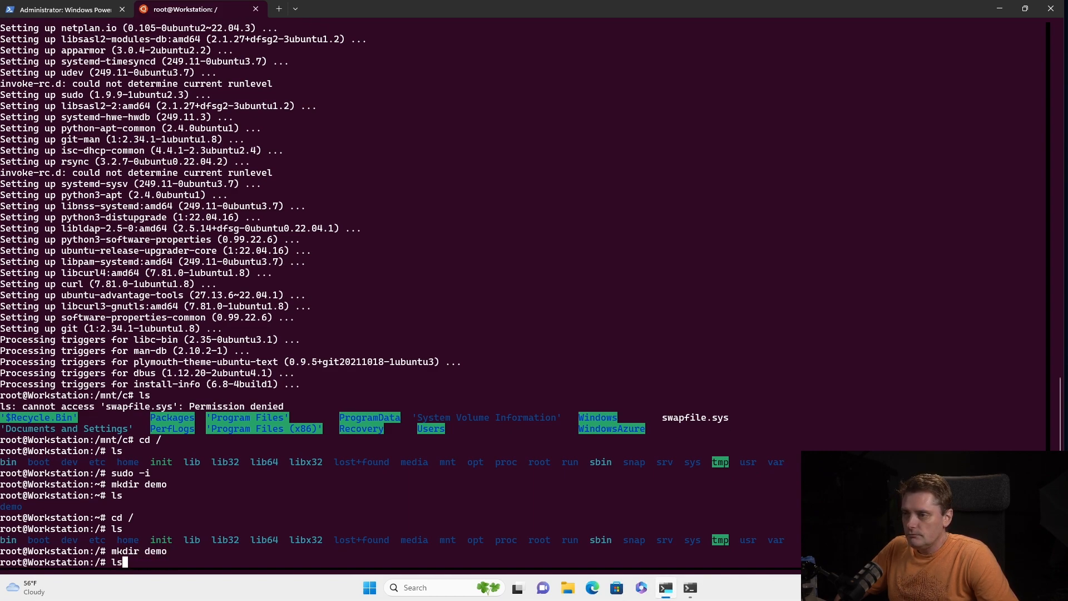
pyautogui.press('Return')
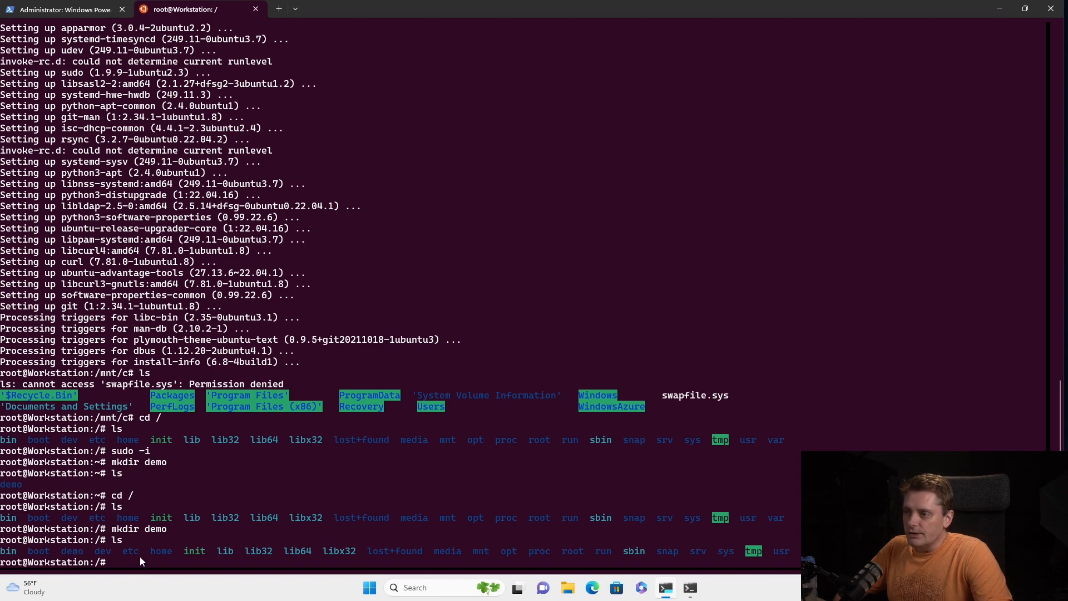
pyautogui.write('cd demo')
pyautogui.write('ls')
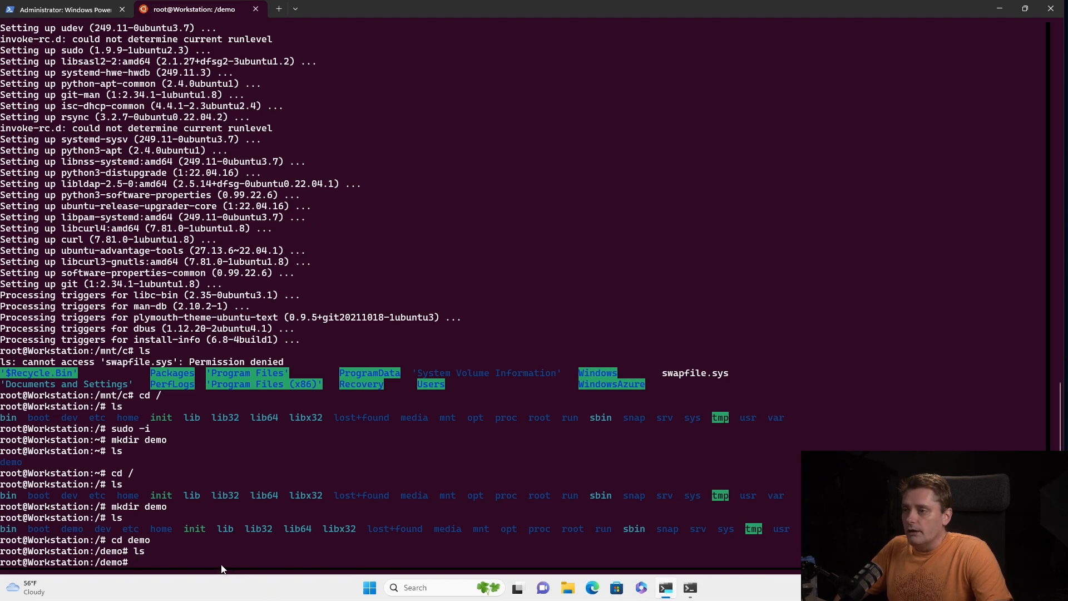
# Write the line "Created on Ubuntu" into demo.txt using echo with >> redirection.
pyautogui.write('e')
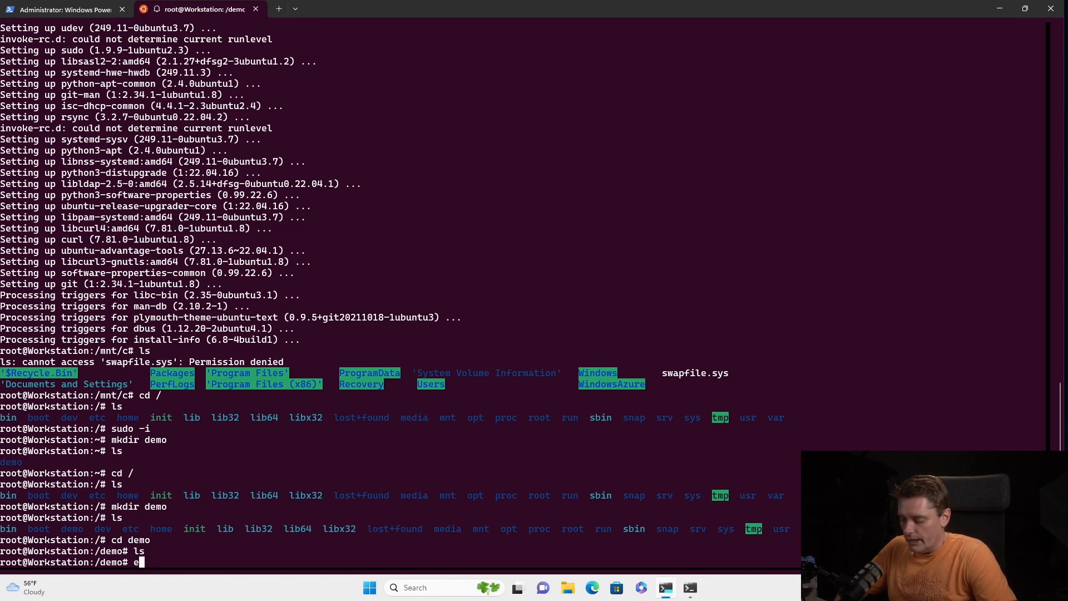
pyautogui.write('cho "')
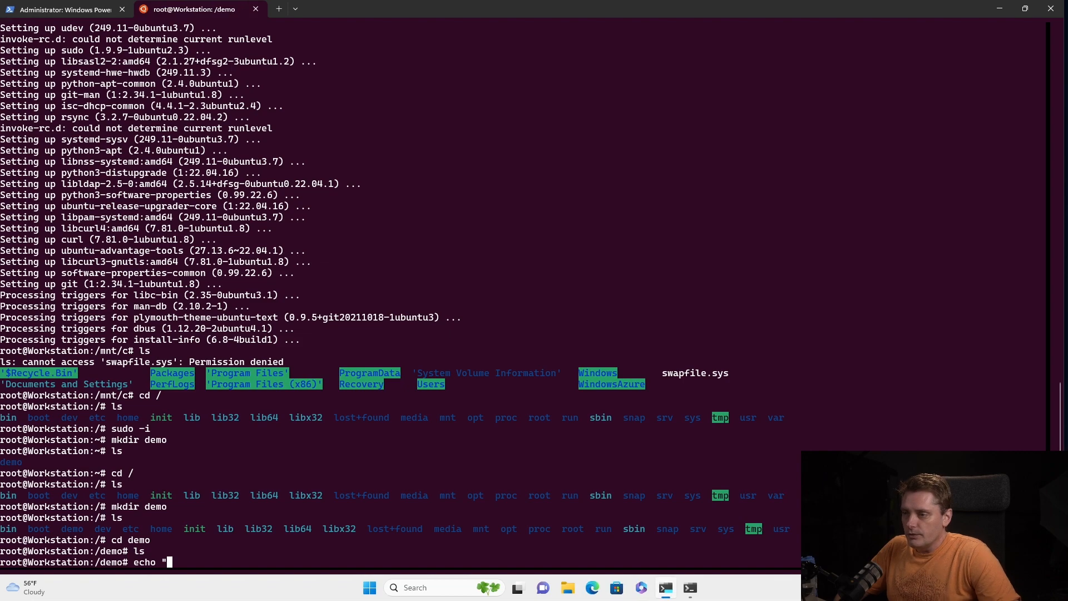
pyautogui.write('Crea')
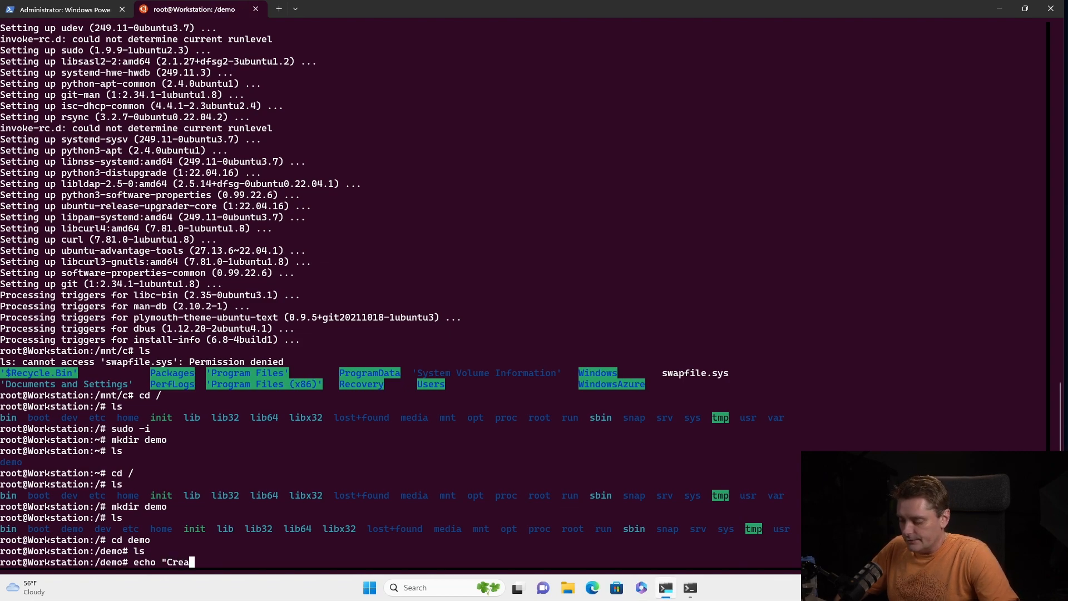
pyautogui.write('ted on L')
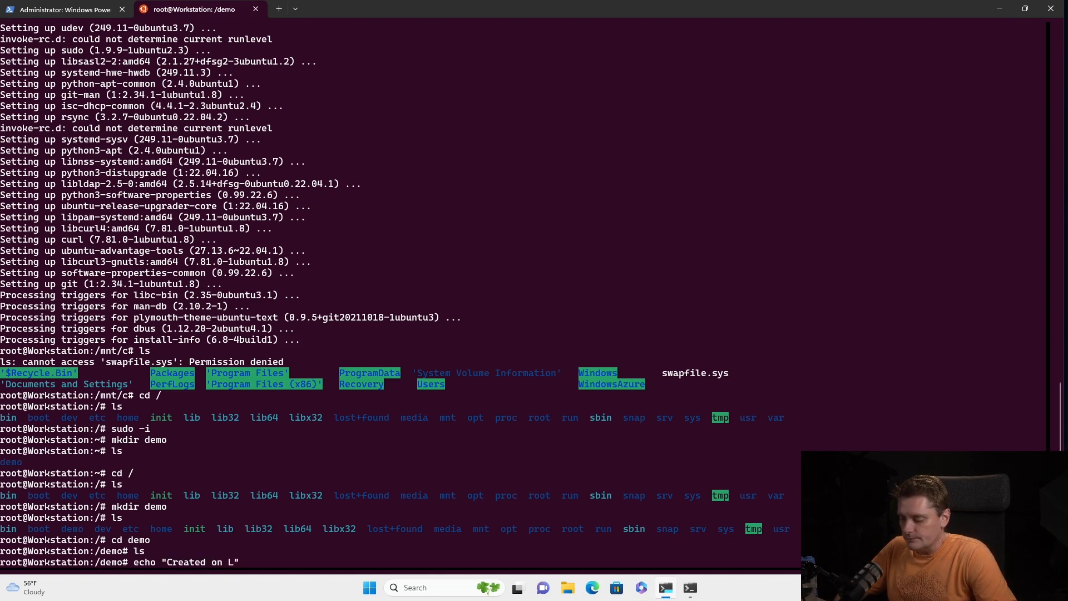
pyautogui.write('Ubuntu')
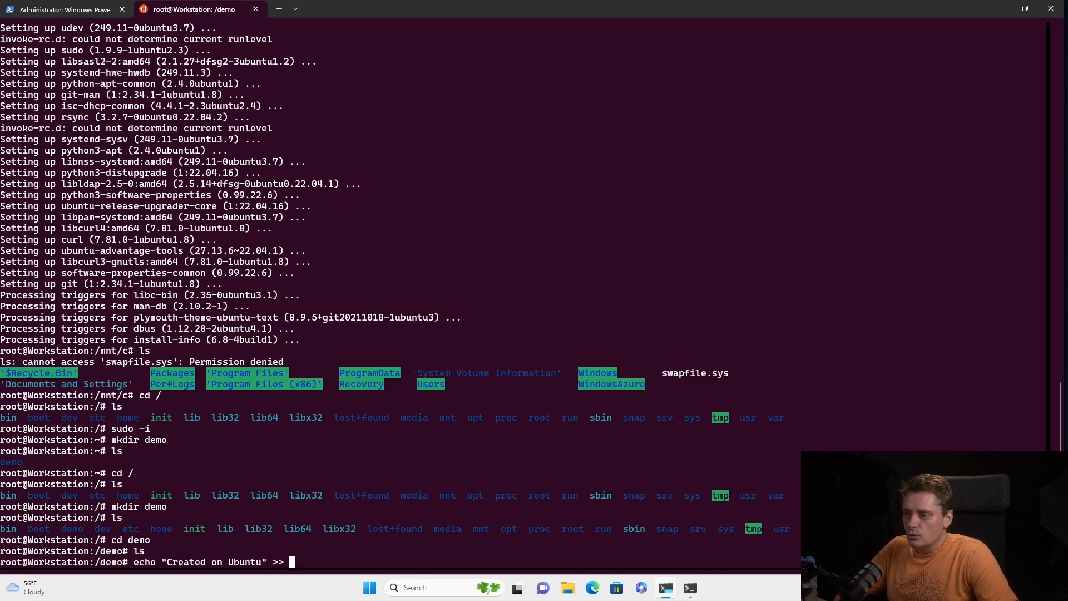
pyautogui.write('de')
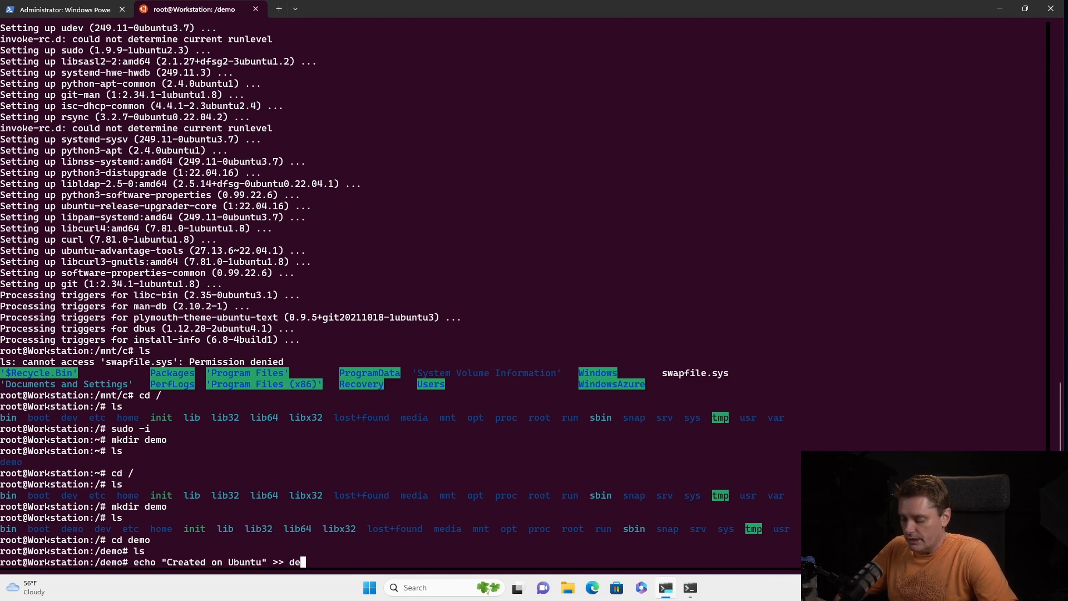
pyautogui.write('mo.txt')
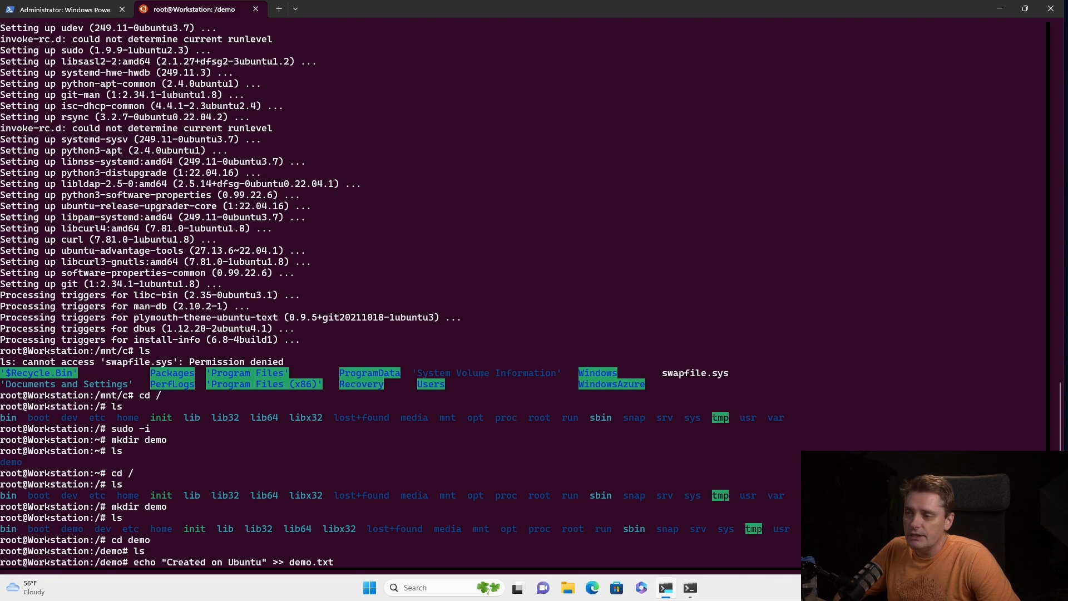
pyautogui.moveTo(334, 562)
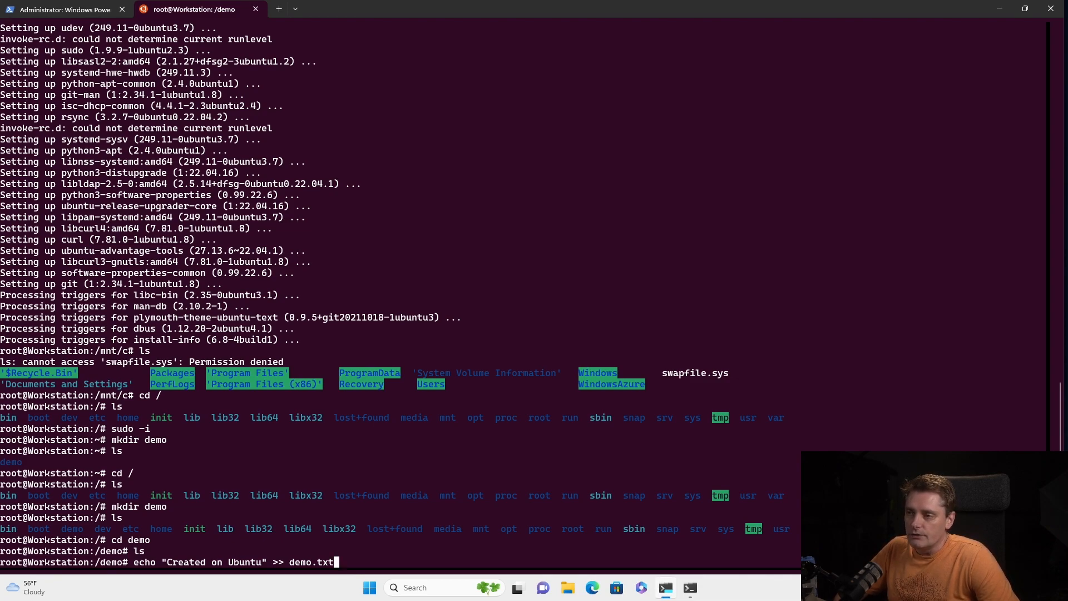
pyautogui.press('Return')
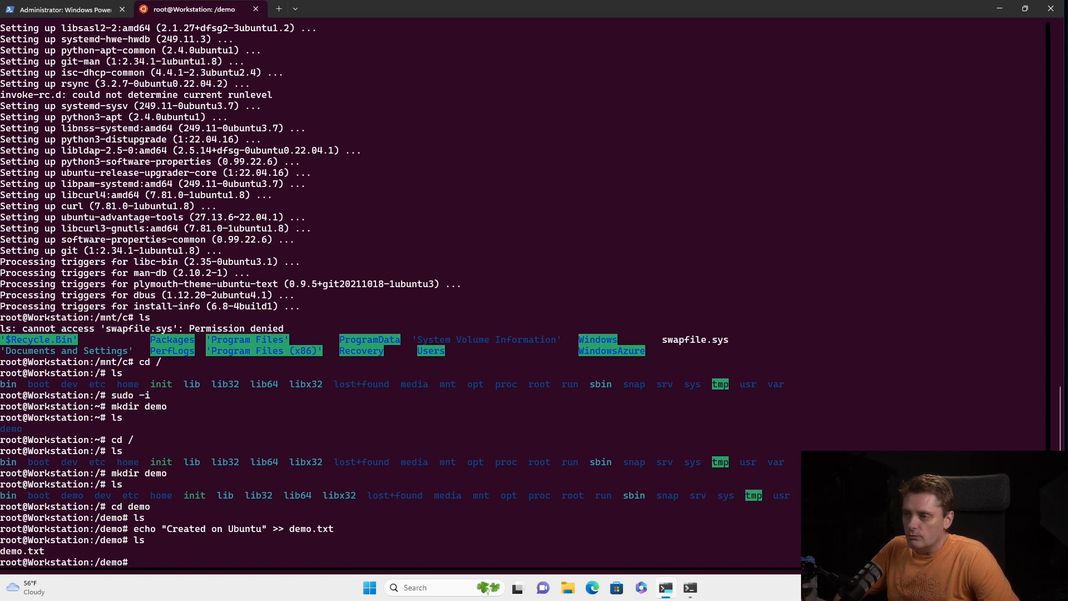
# Print demo.txt with cat to confirm it reads Created on Ubuntu.
pyautogui.write('cat demo.txt')
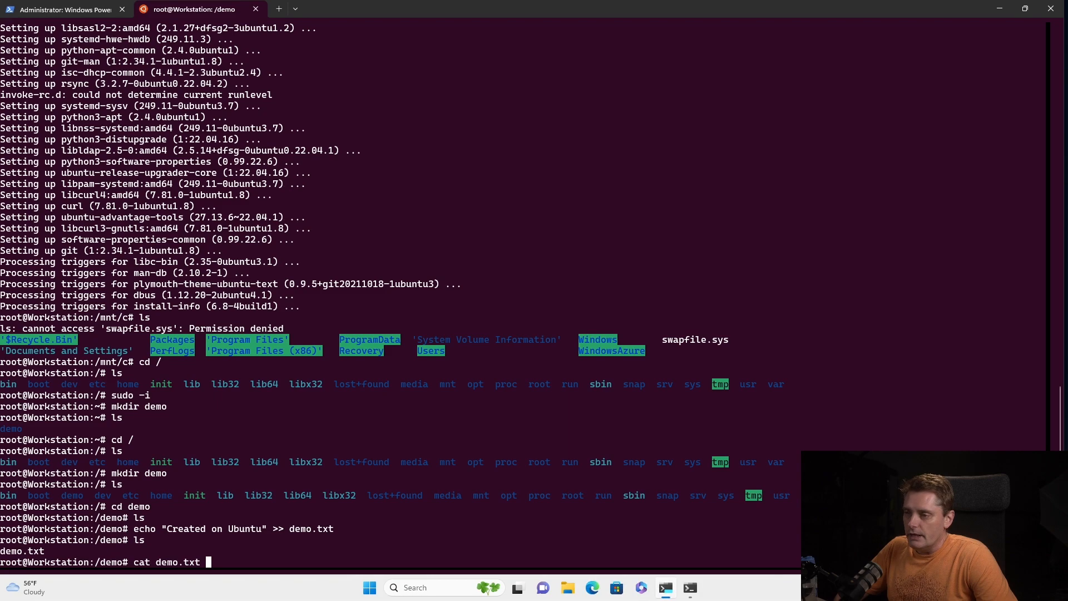
pyautogui.press('Return')
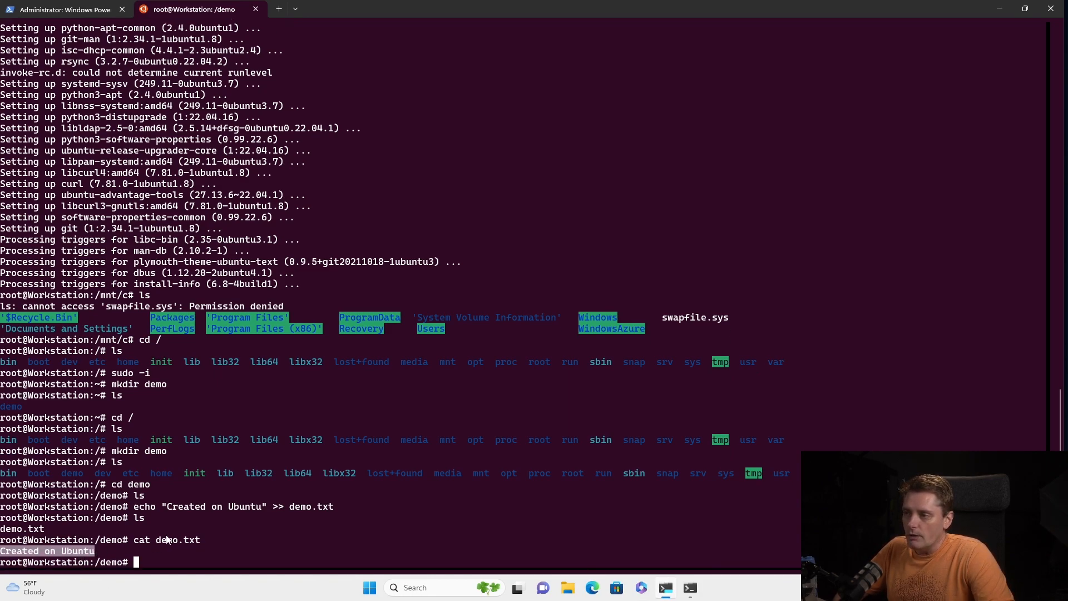
pyautogui.doubleClick(141, 540)
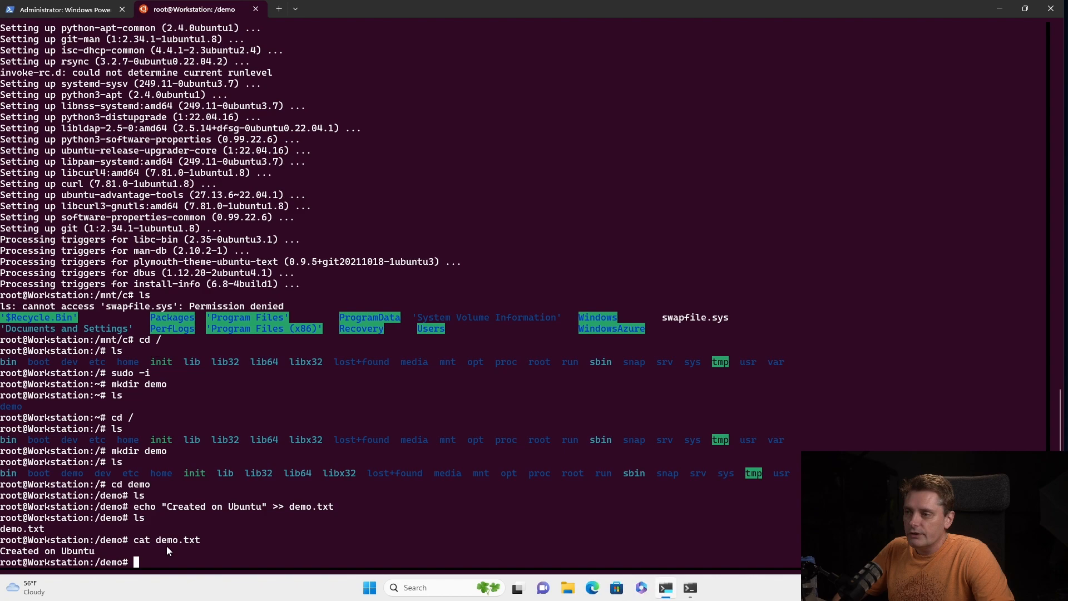
pyautogui.moveTo(177, 559)
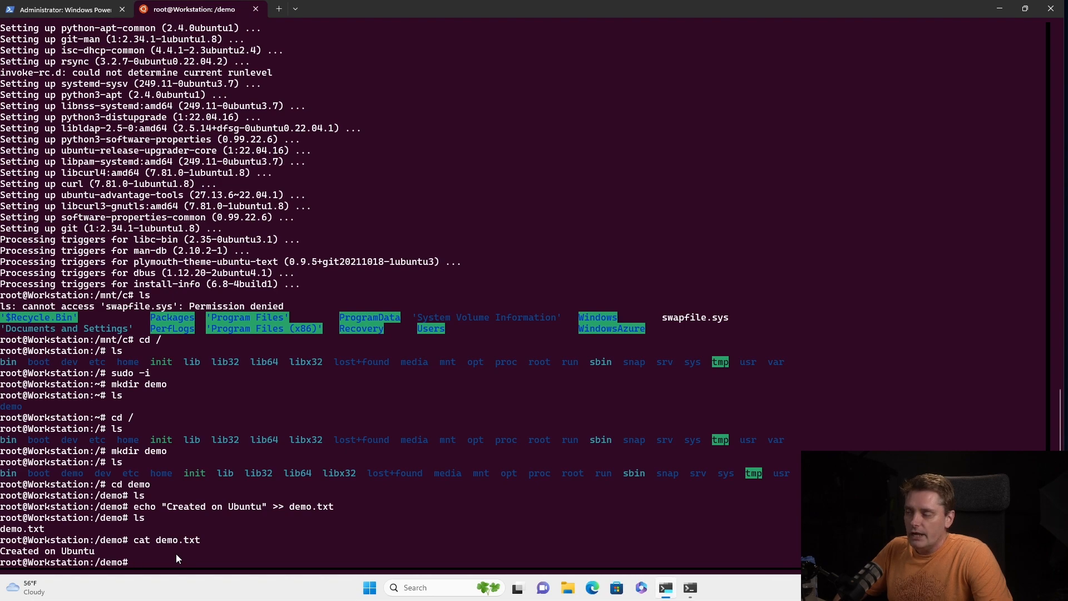
# Run ls -l in /demo to show demo.txt owned by root with -rw-r--r-- permissions.
pyautogui.write('ls -l')
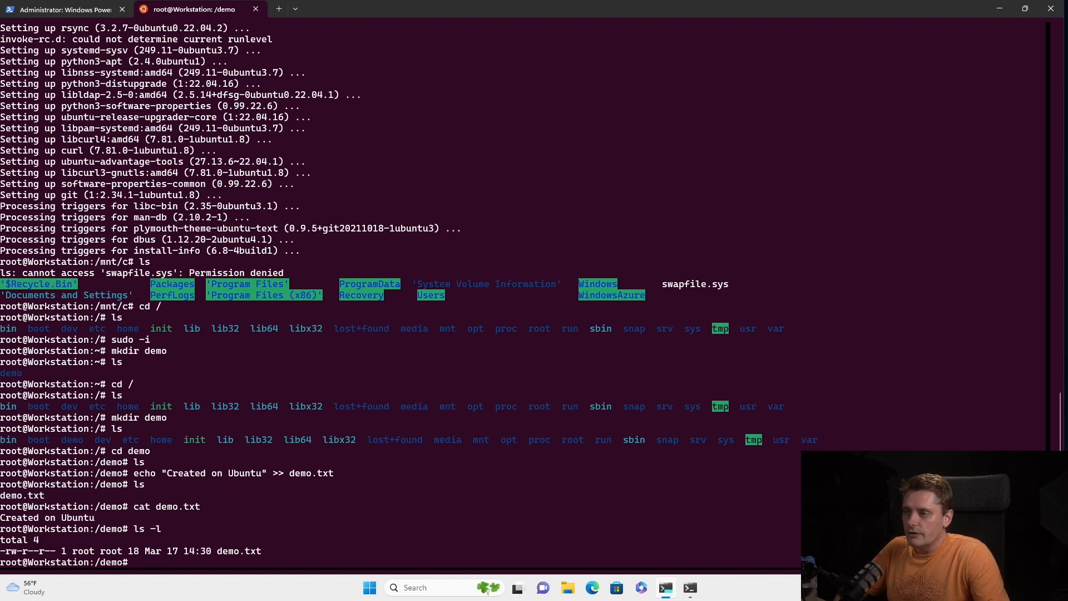
pyautogui.moveTo(136, 562)
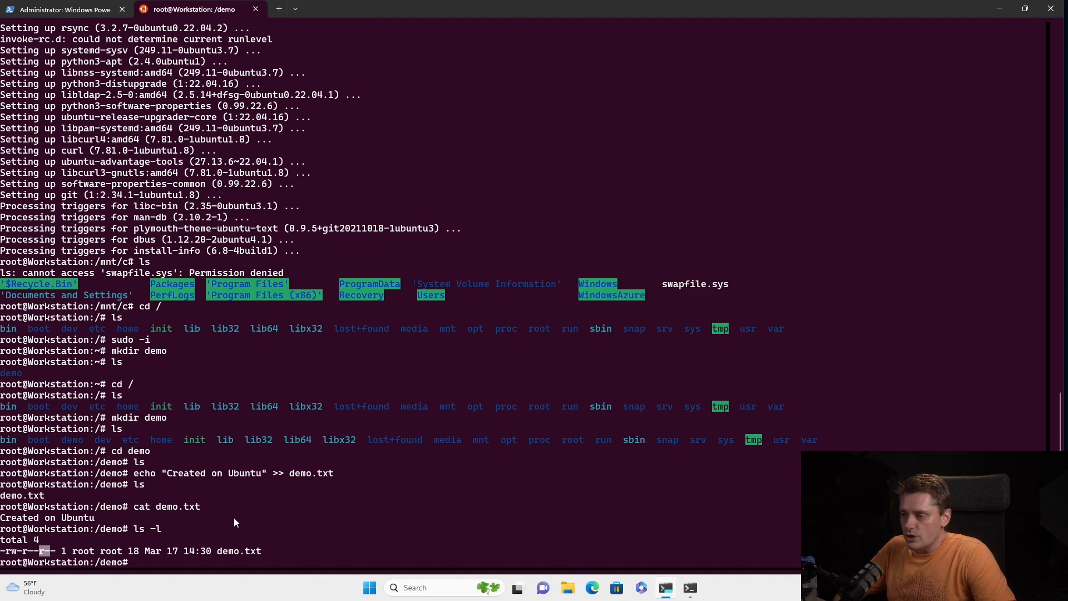
# Grant others read-write access with chmod o=rw demo.txt.
pyautogui.write('chmo')
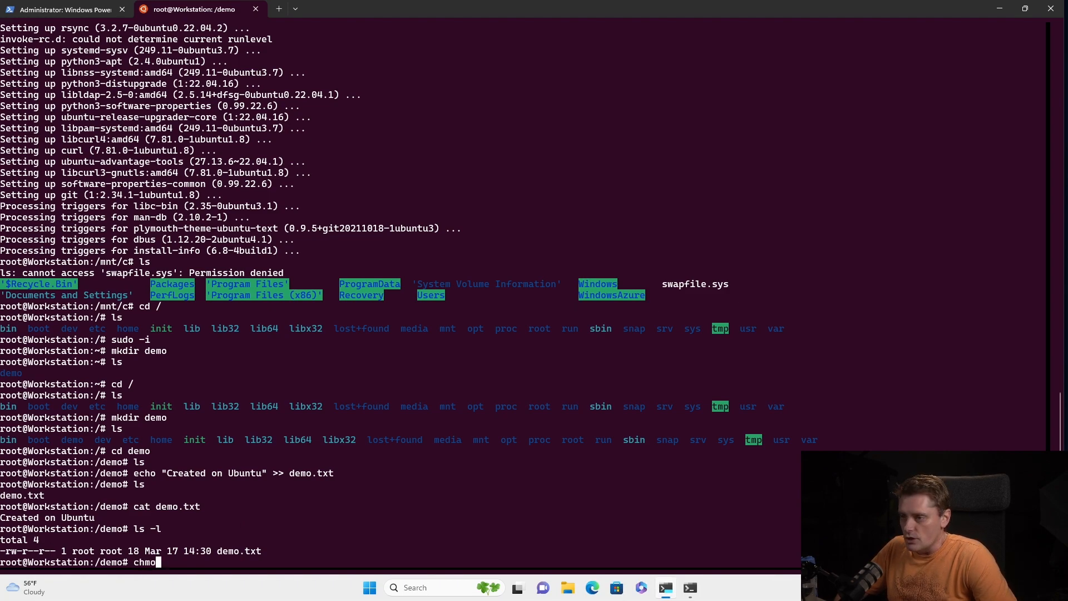
pyautogui.write('d')
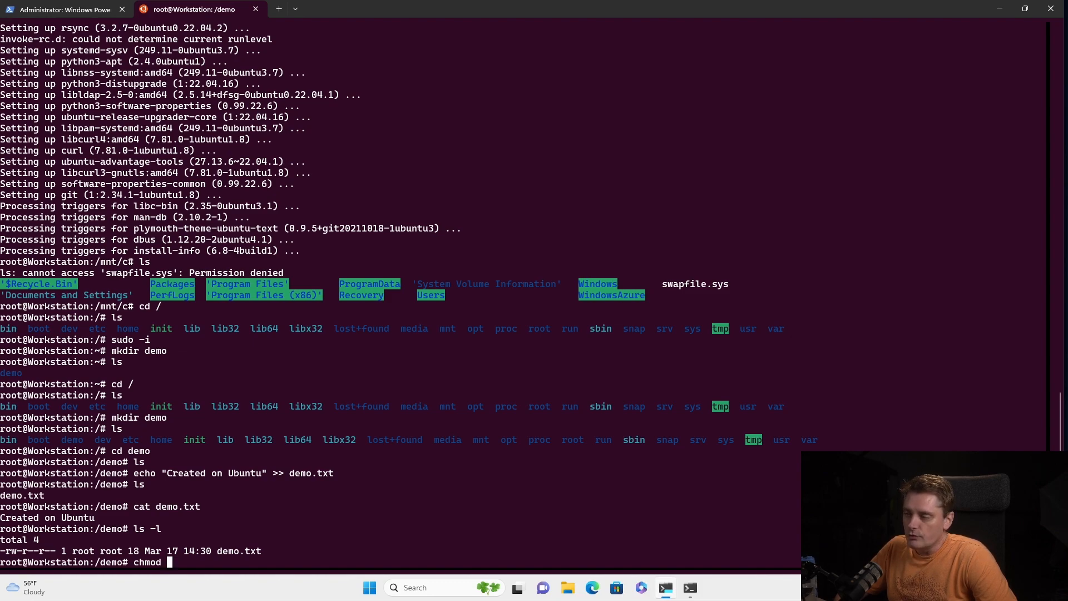
pyautogui.write('o=')
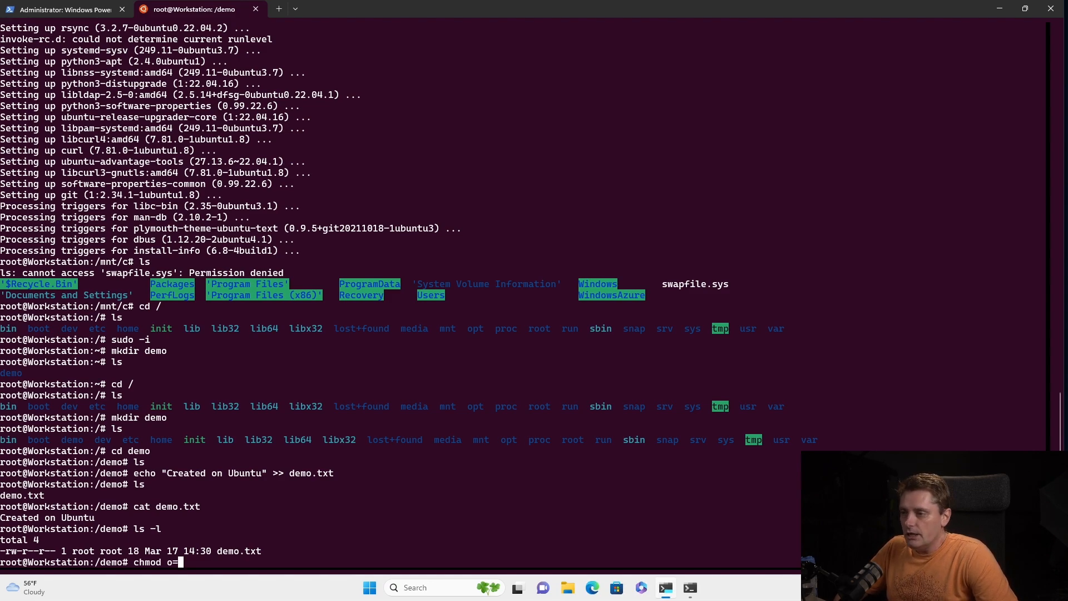
pyautogui.write('rw')
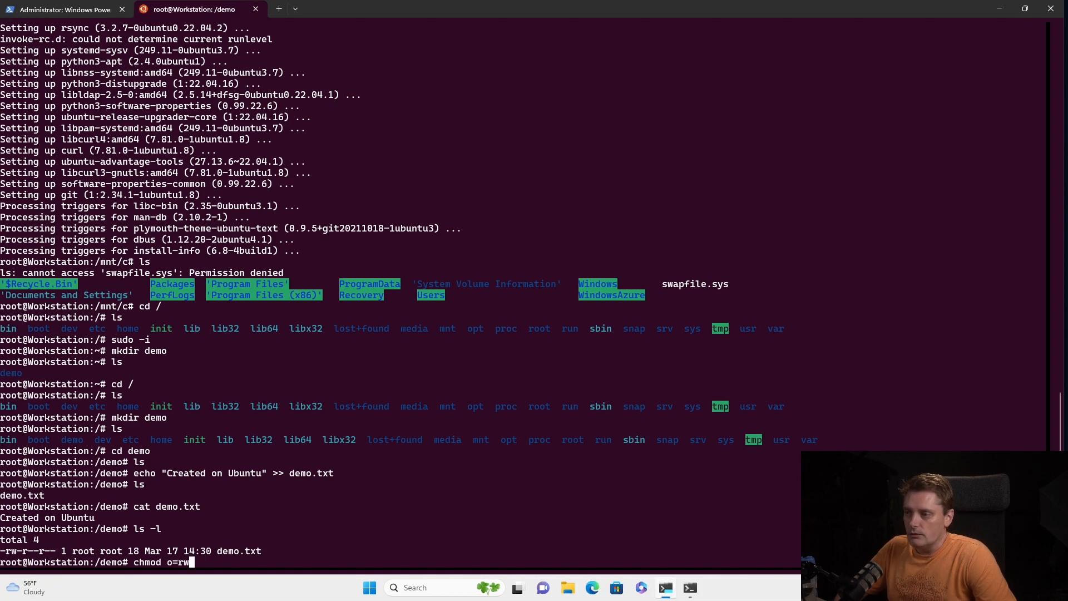
pyautogui.write('de')
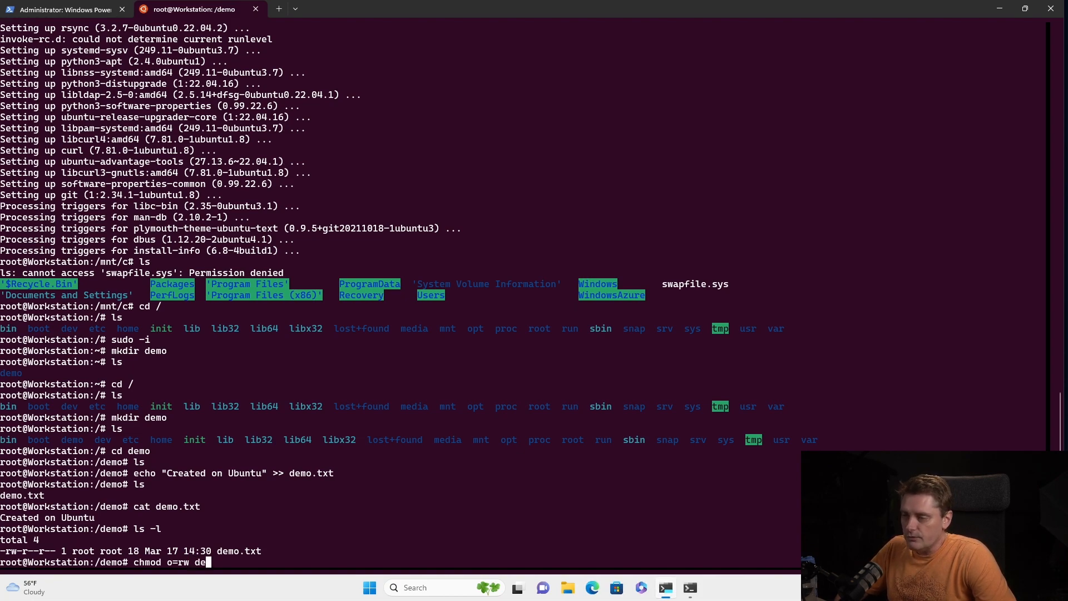
pyautogui.press('Return')
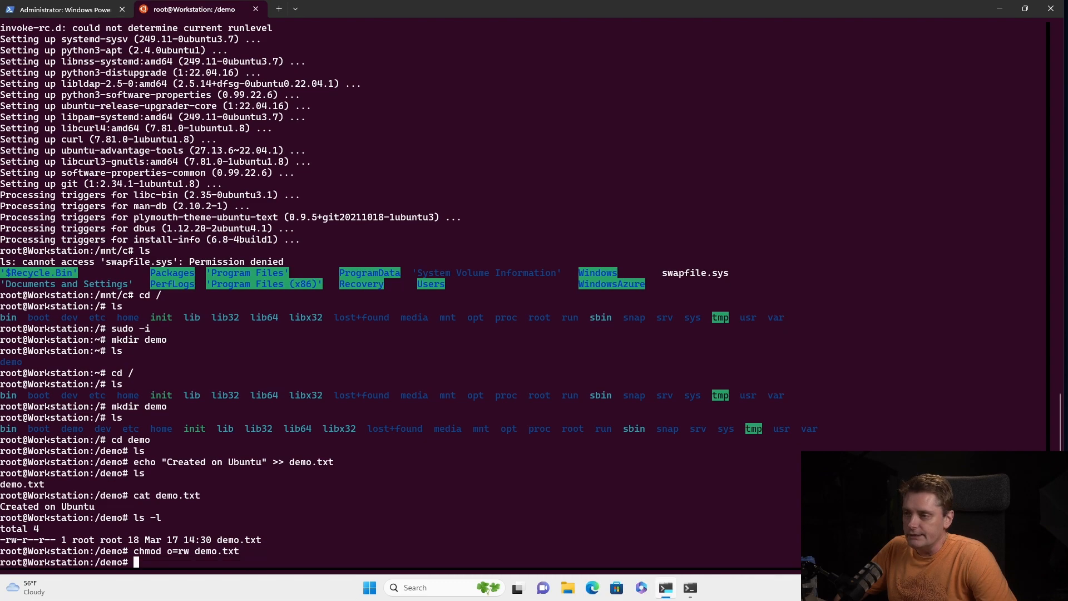
# List with ls -l to confirm demo.txt now shows -rw-r--rw-.
pyautogui.write('ls -l')
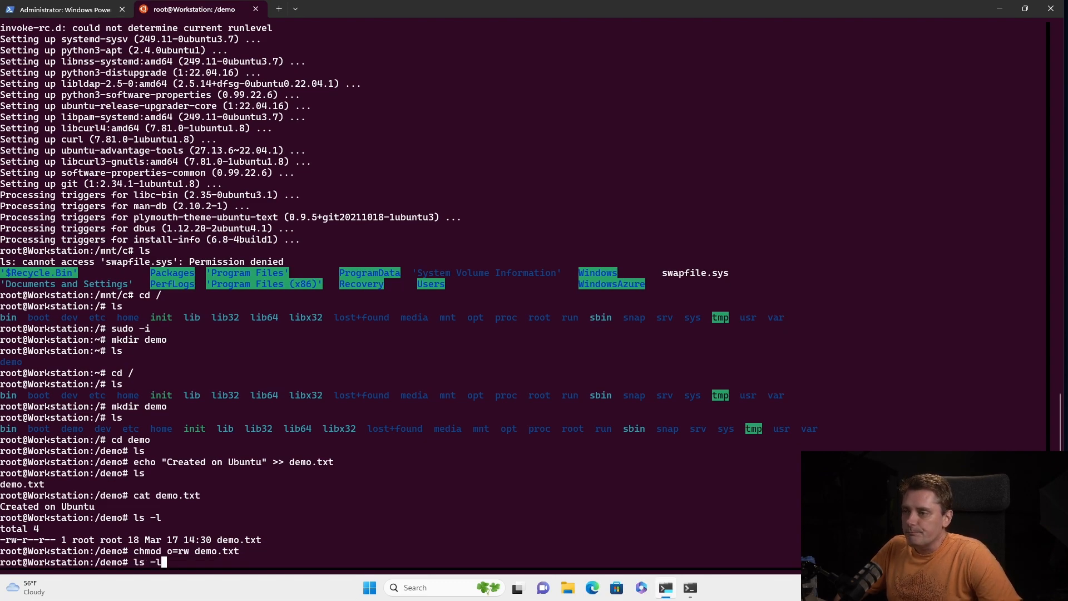
pyautogui.press('Return')
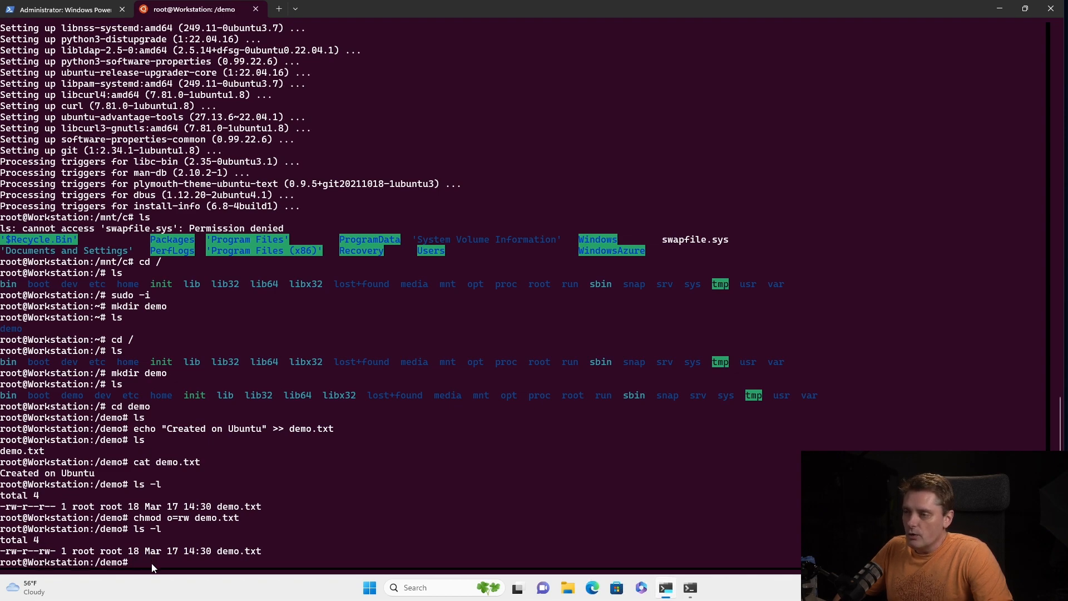
pyautogui.moveTo(244, 566)
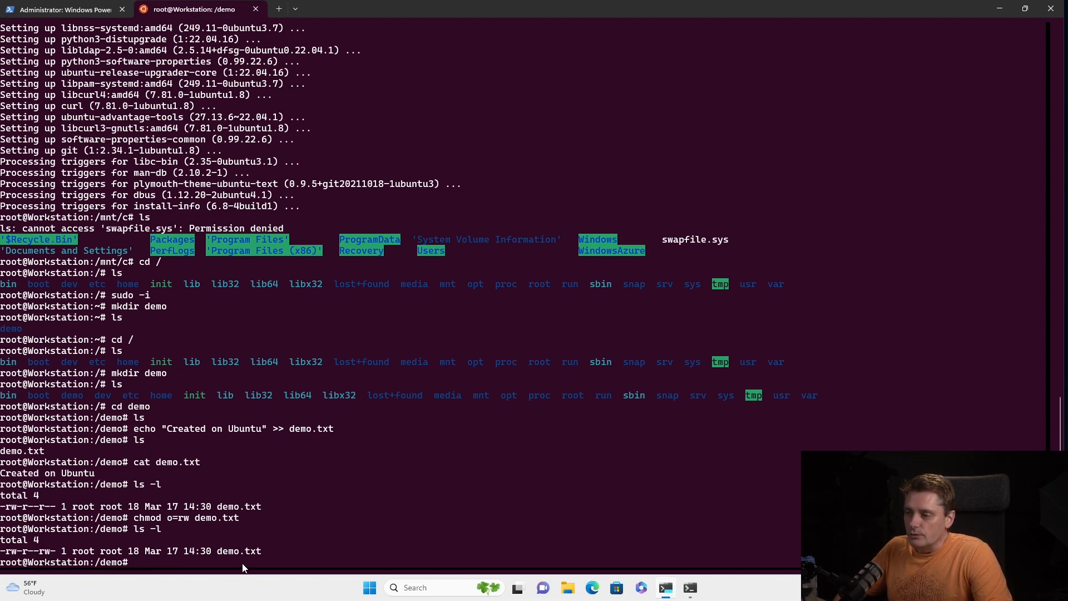
pyautogui.moveTo(479, 416)
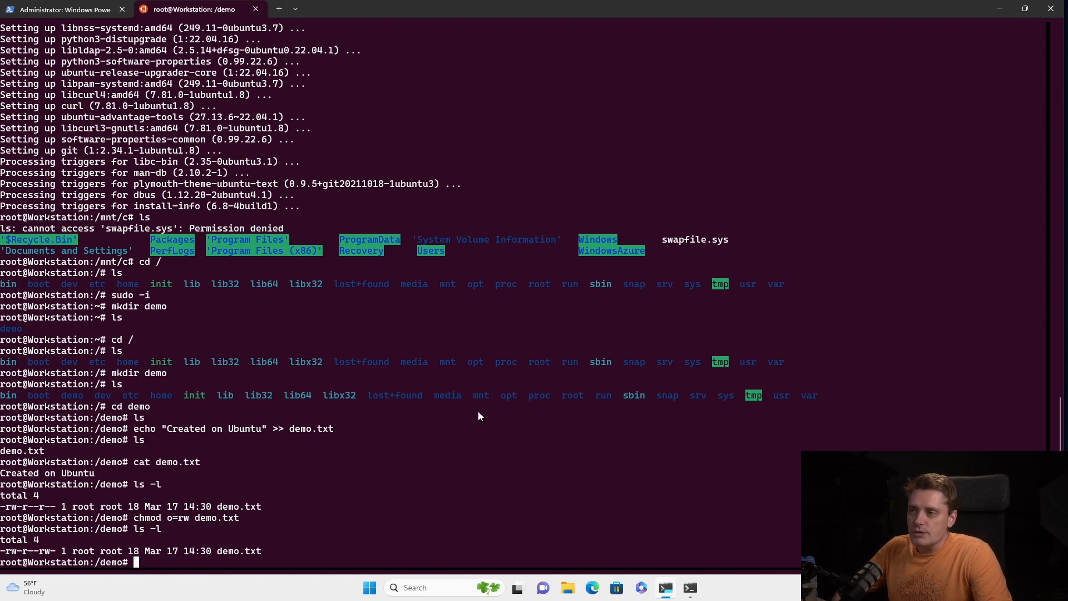
pyautogui.moveTo(385, 468)
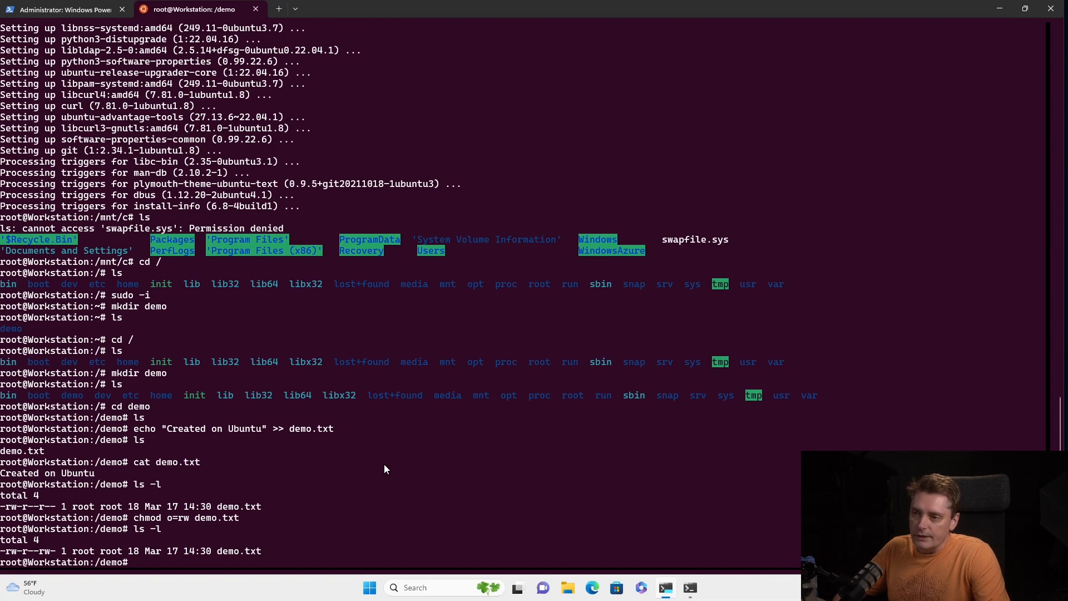
pyautogui.moveTo(327, 467)
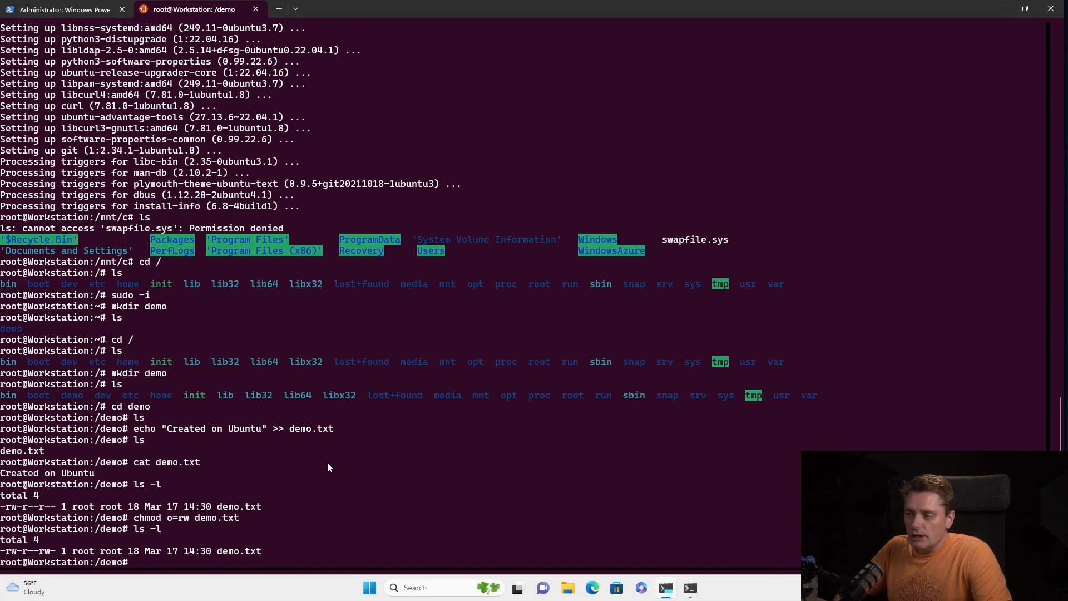
pyautogui.click(566, 588)
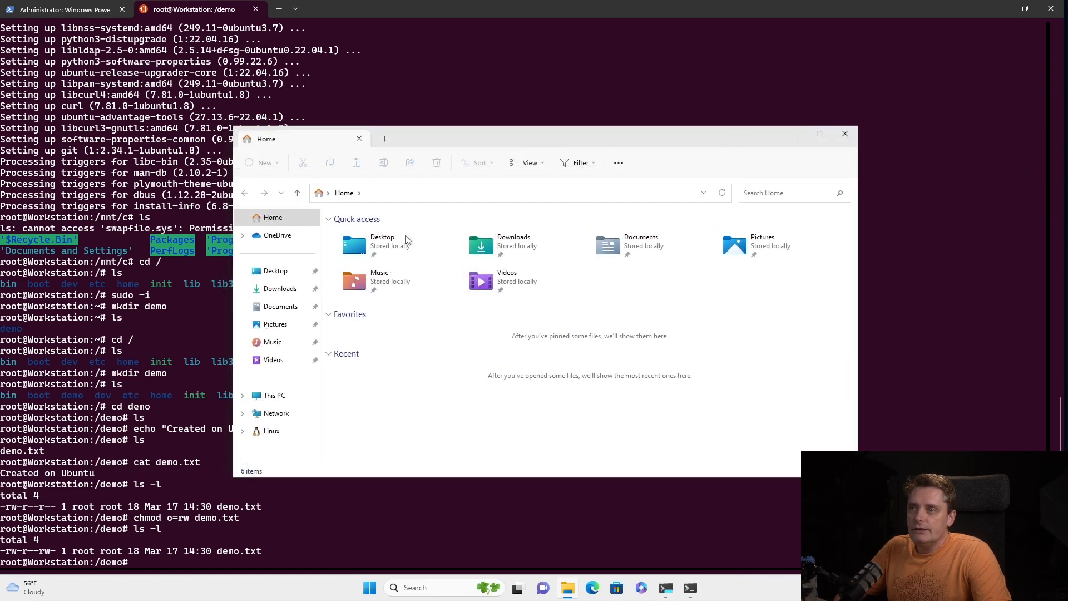
pyautogui.moveTo(271, 442)
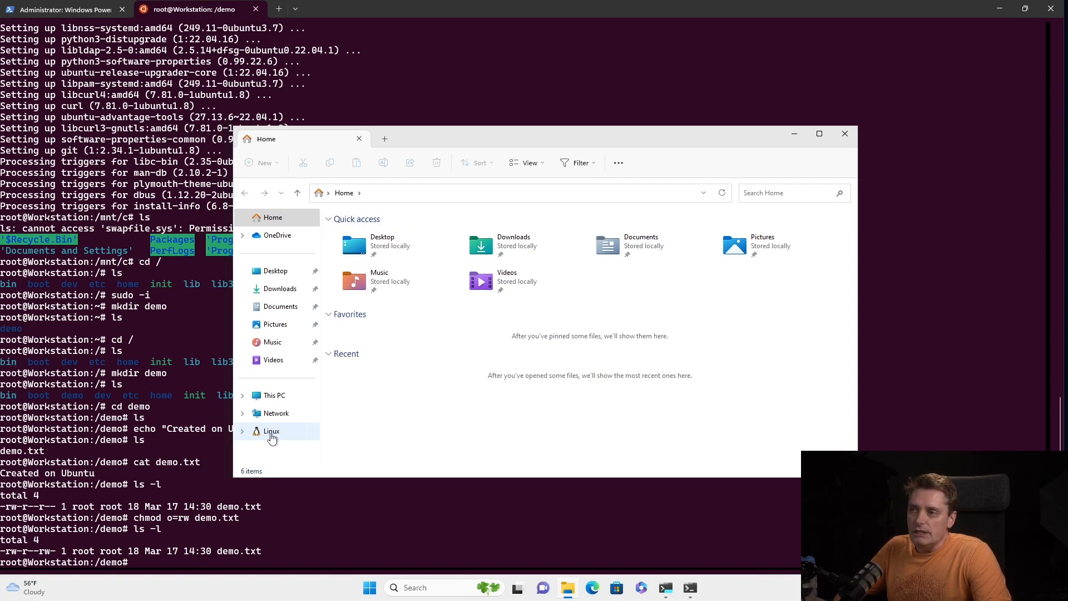
# Browse to Linux > Ubuntu-22.04 in File Explorer and select the demo folder.
pyautogui.click(271, 431)
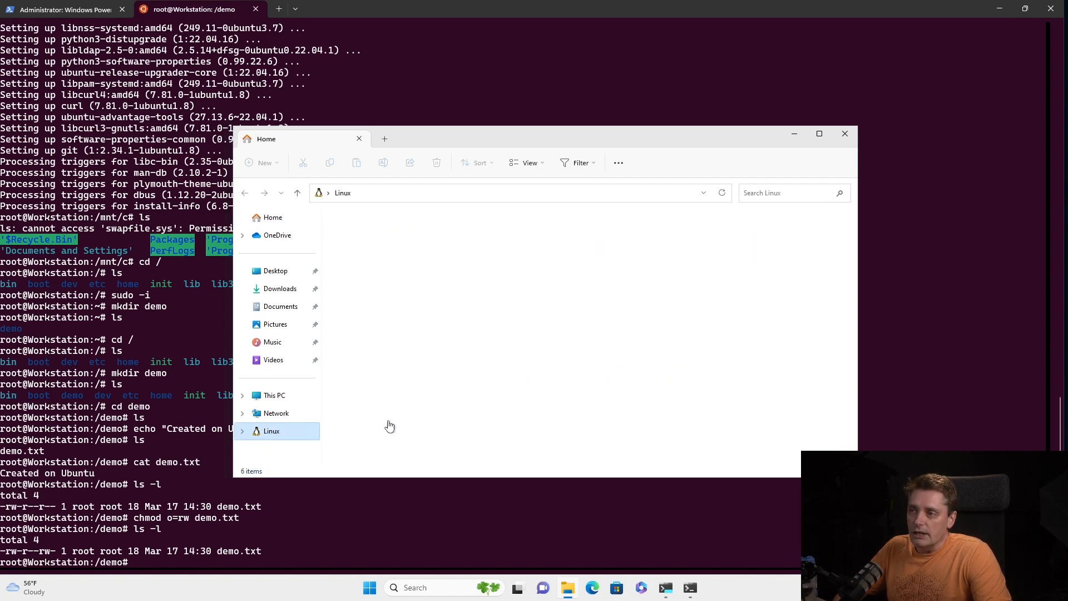
pyautogui.click(271, 431)
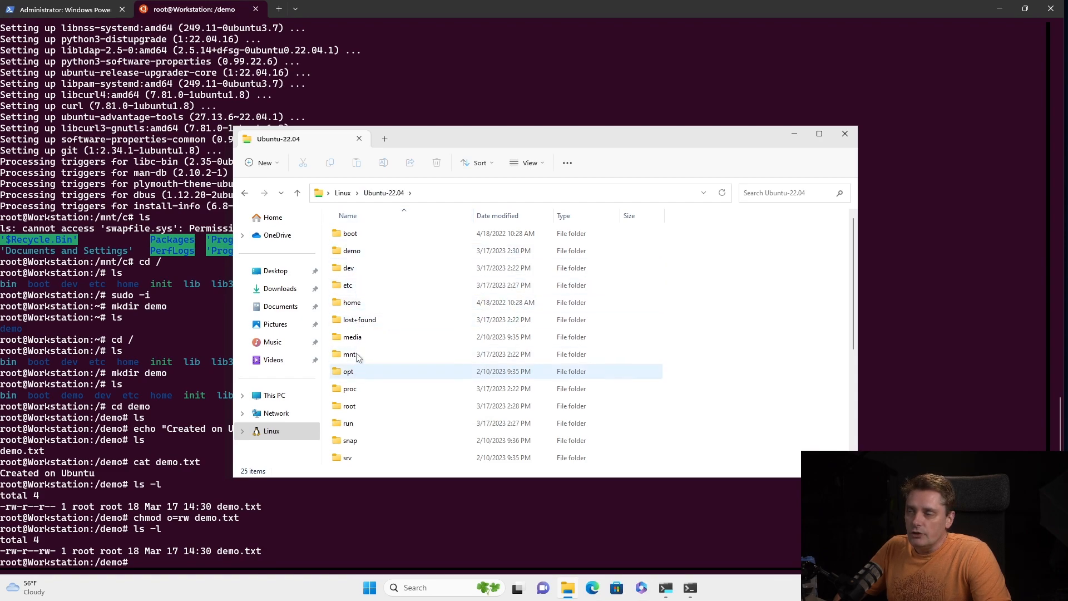
pyautogui.moveTo(359, 261)
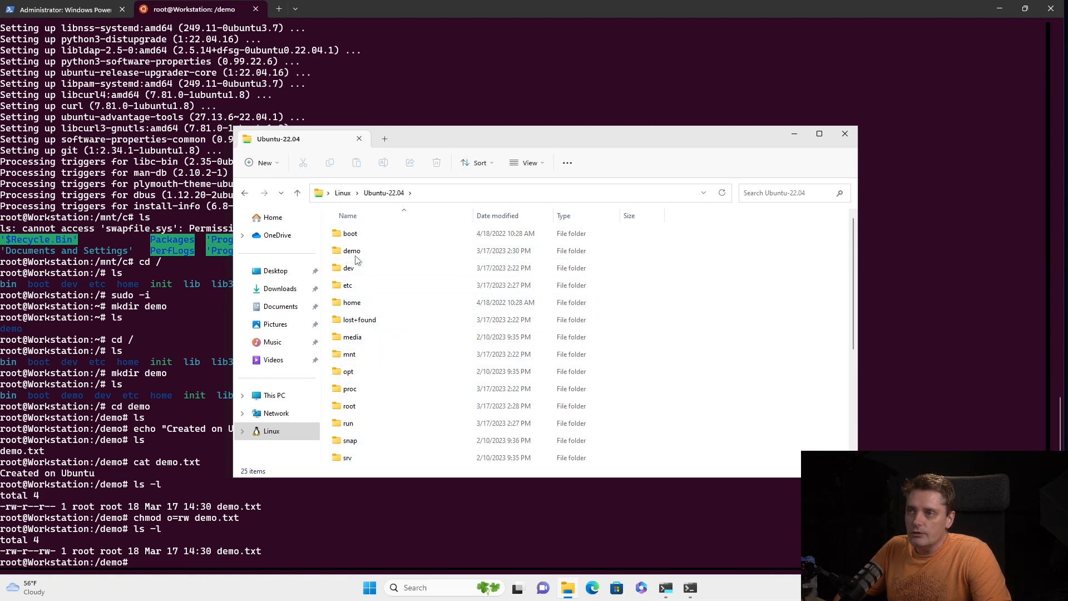
pyautogui.click(352, 251)
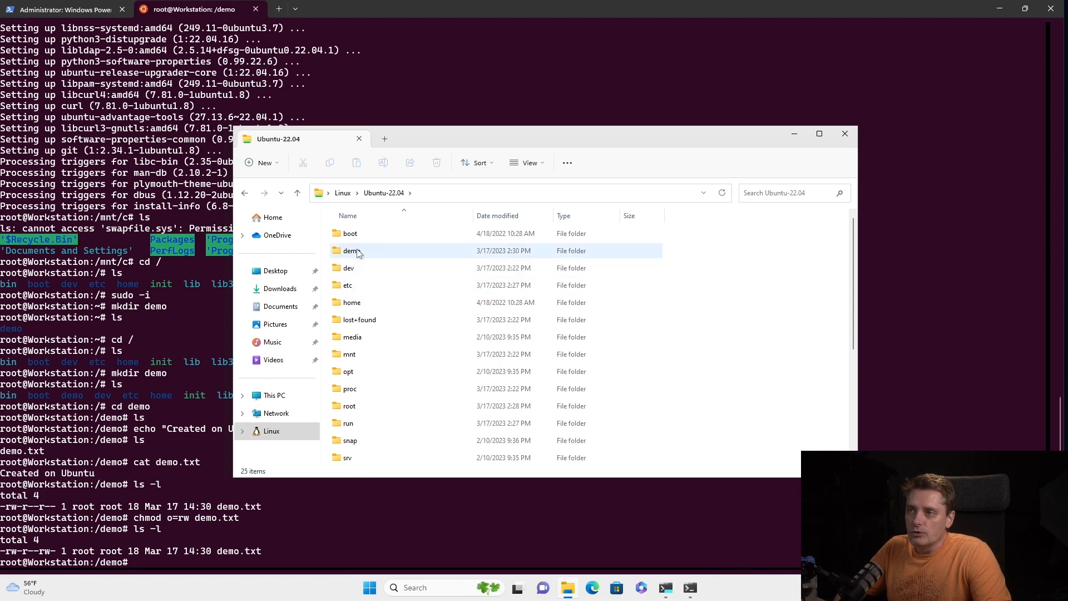
# Add the line Updated on Windows 11 under Created on Ubuntu in demo.txt, then save and close Notepad.
pyautogui.doubleClick(350, 251)
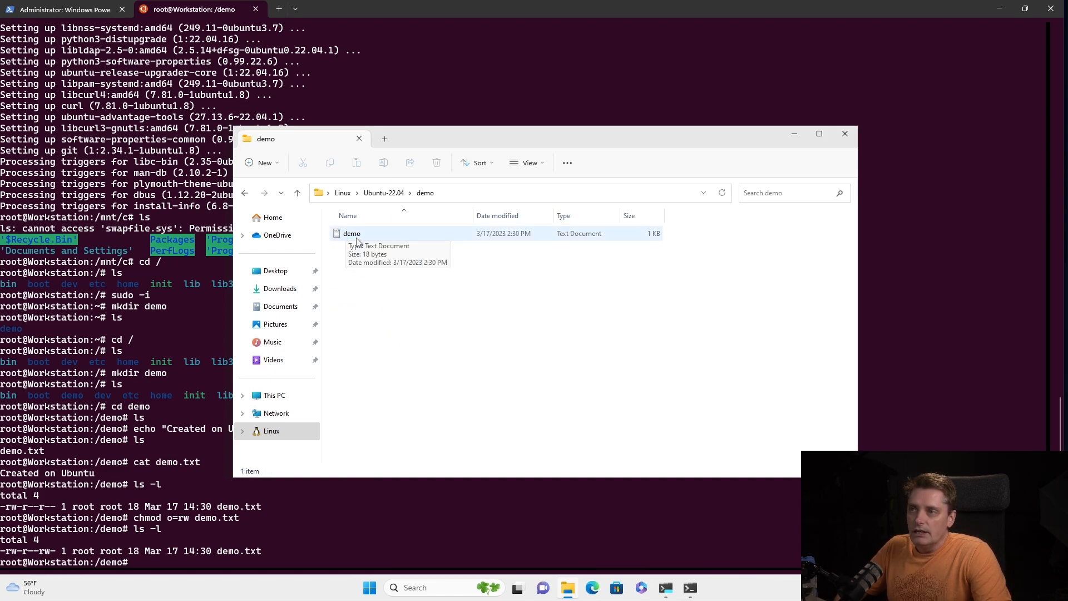
pyautogui.moveTo(351, 233)
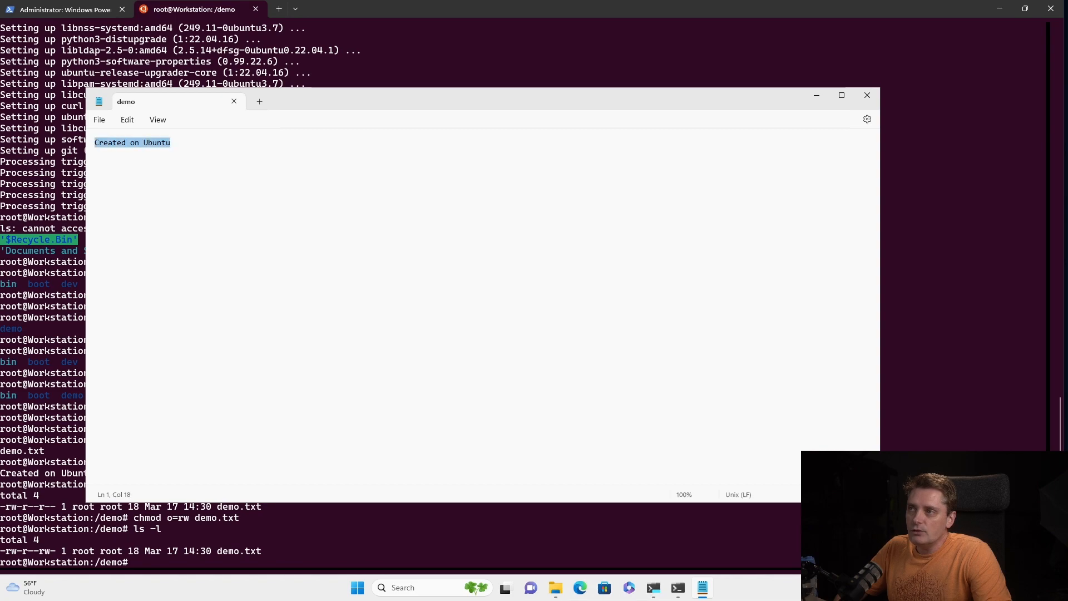
pyautogui.press('Return')
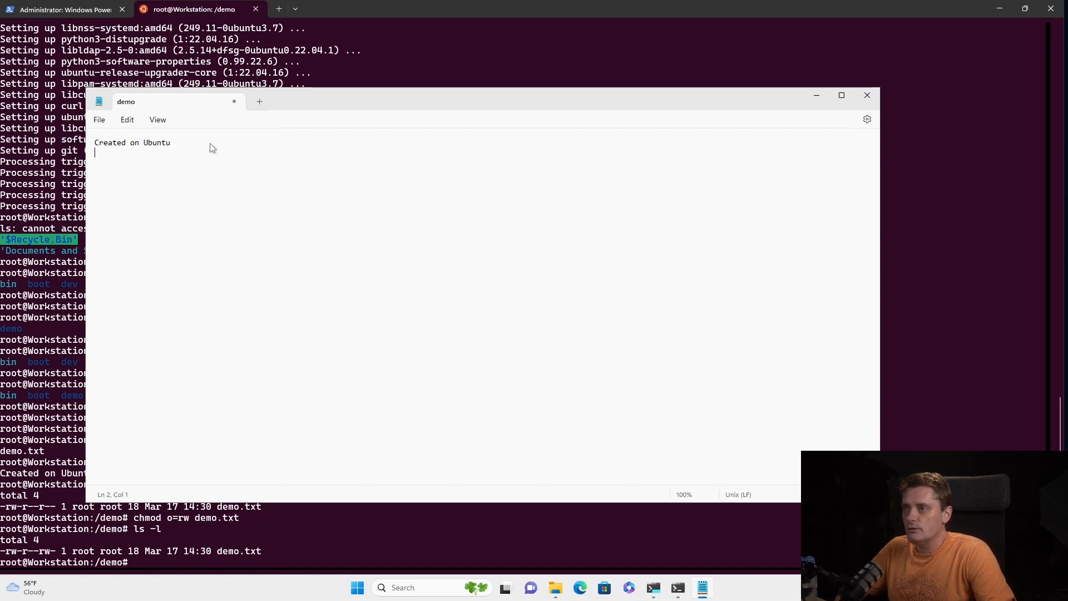
pyautogui.write('C')
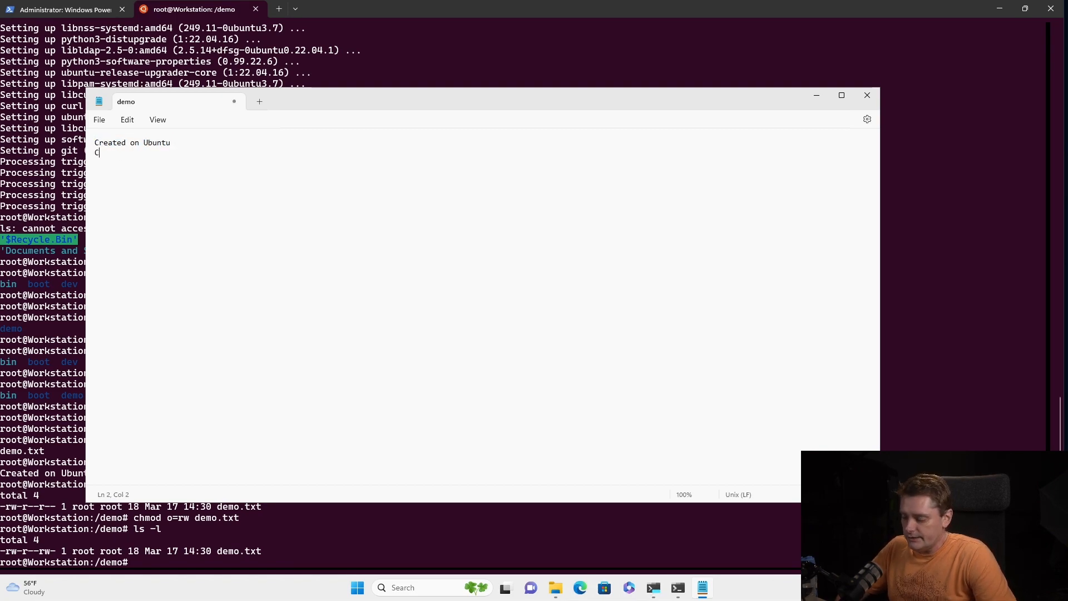
pyautogui.write('Up')
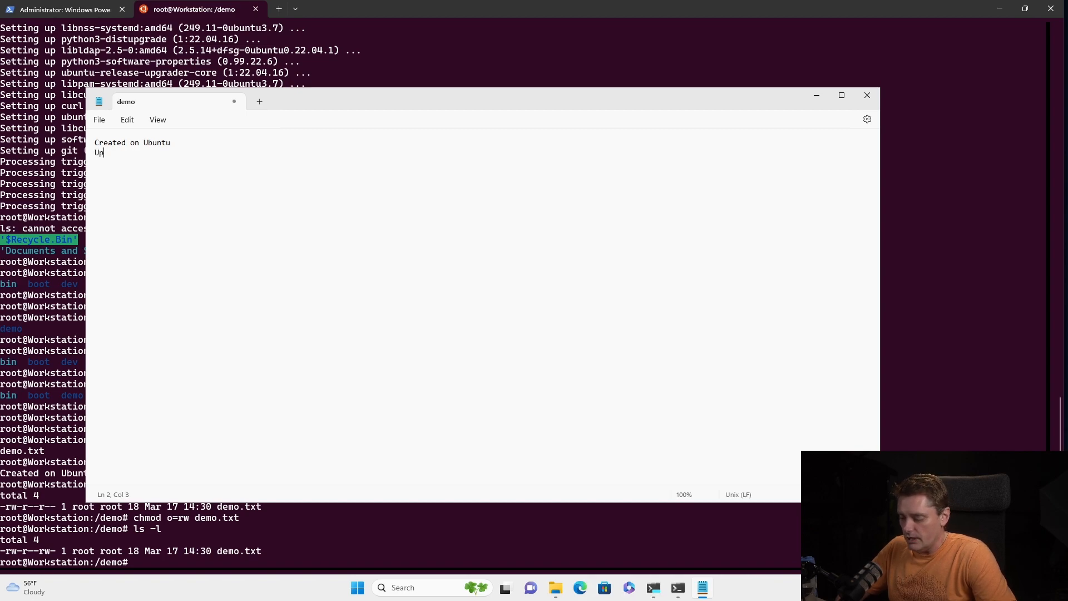
pyautogui.write('dated on')
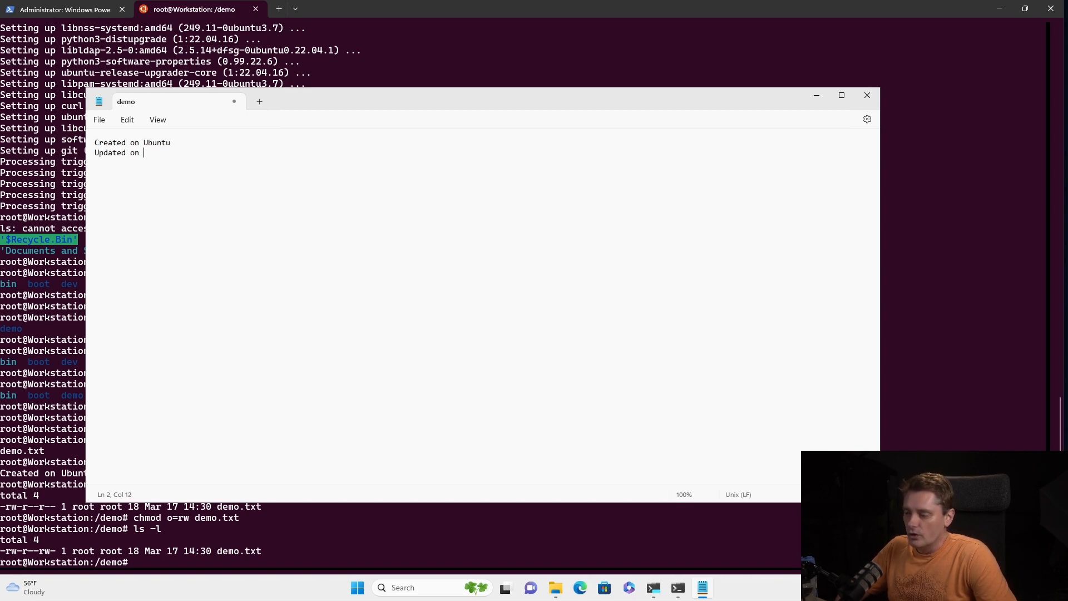
pyautogui.write('Windows')
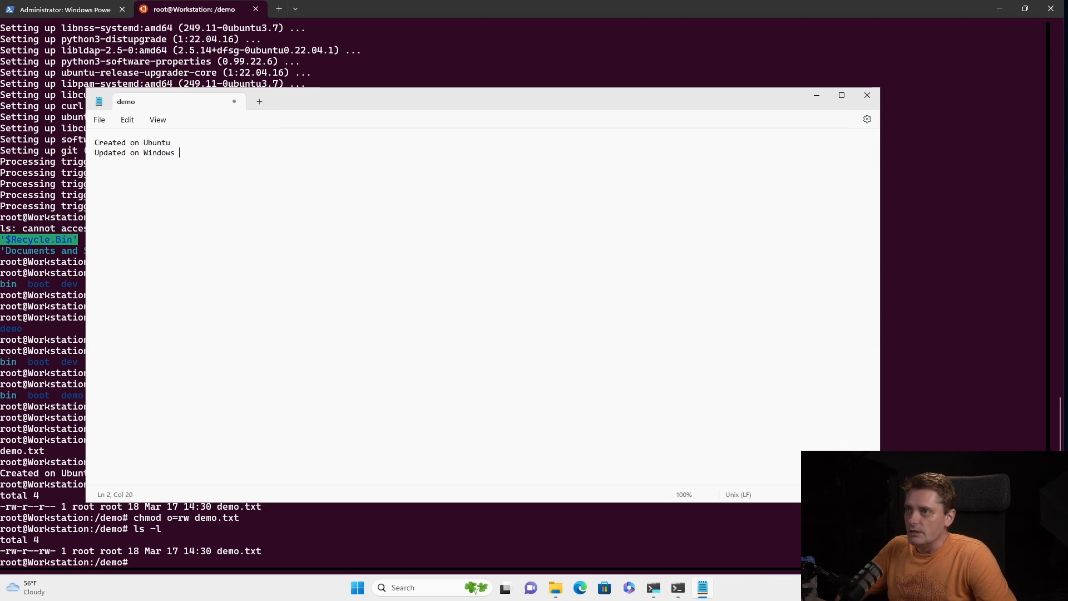
pyautogui.write('11')
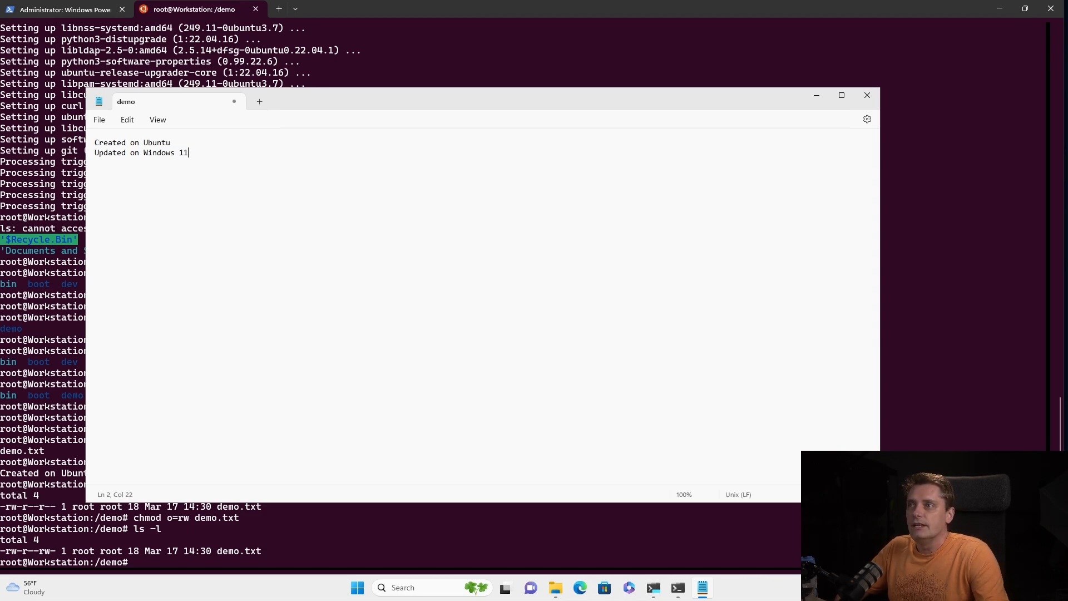
pyautogui.press('Return')
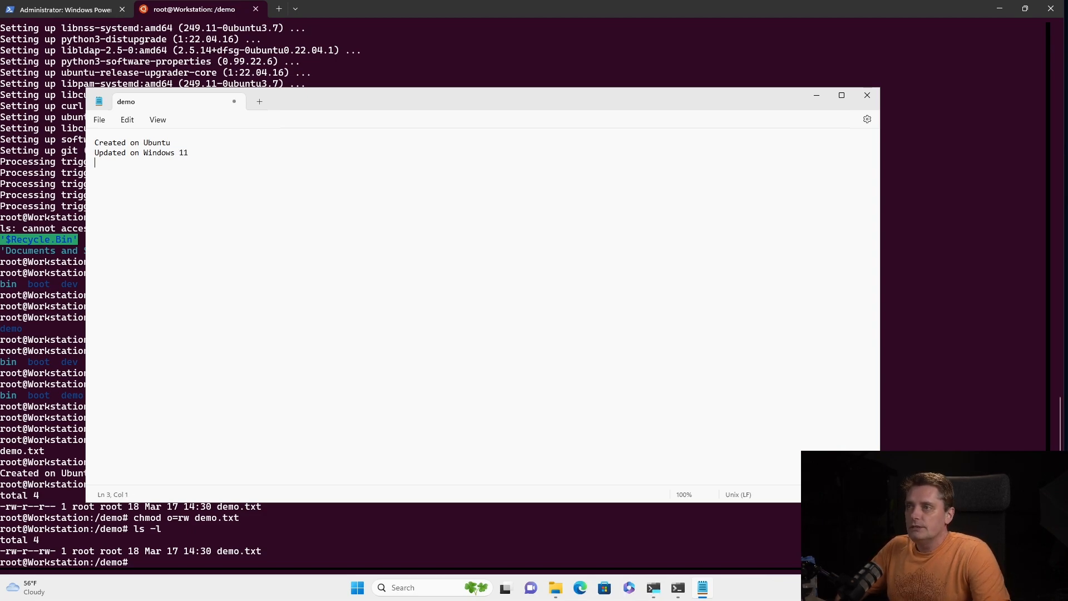
pyautogui.click(99, 119)
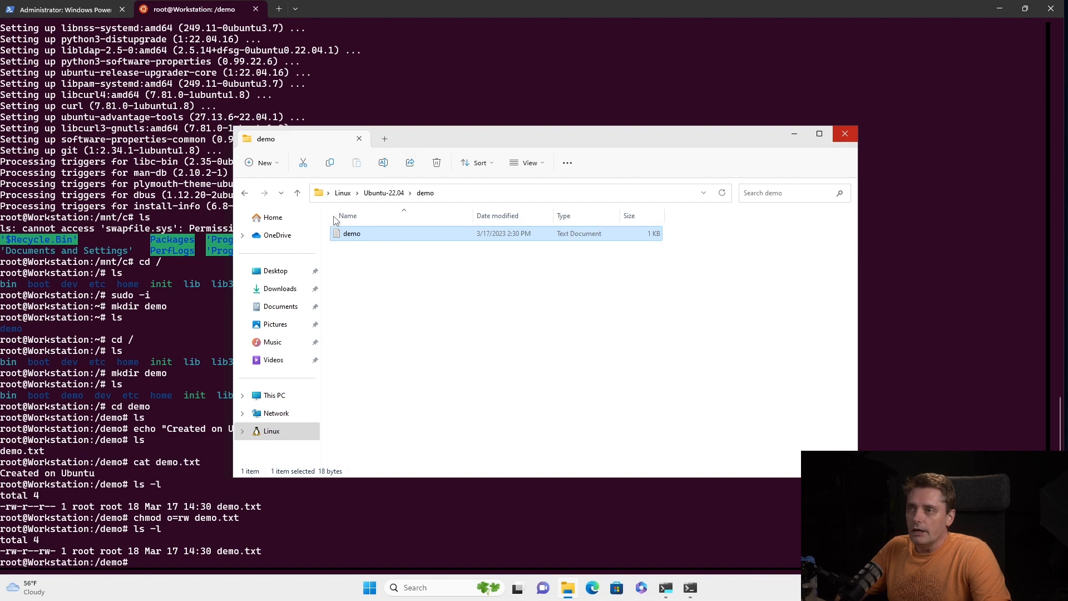
# Reopen demo.txt in Notepad to verify both lines were saved, then close it.
pyautogui.doubleClick(352, 232)
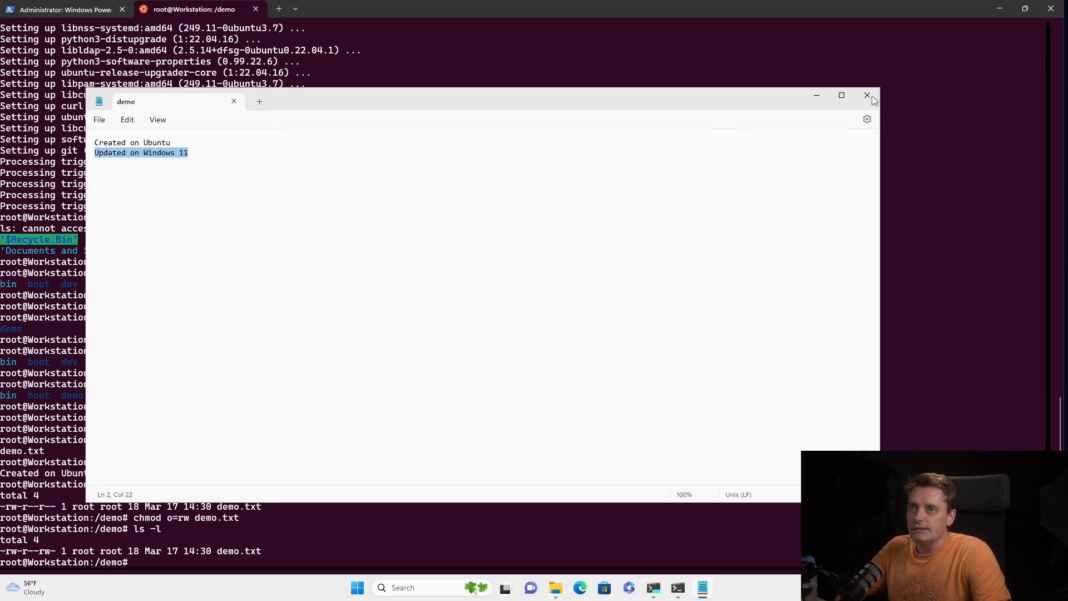
pyautogui.click(866, 95)
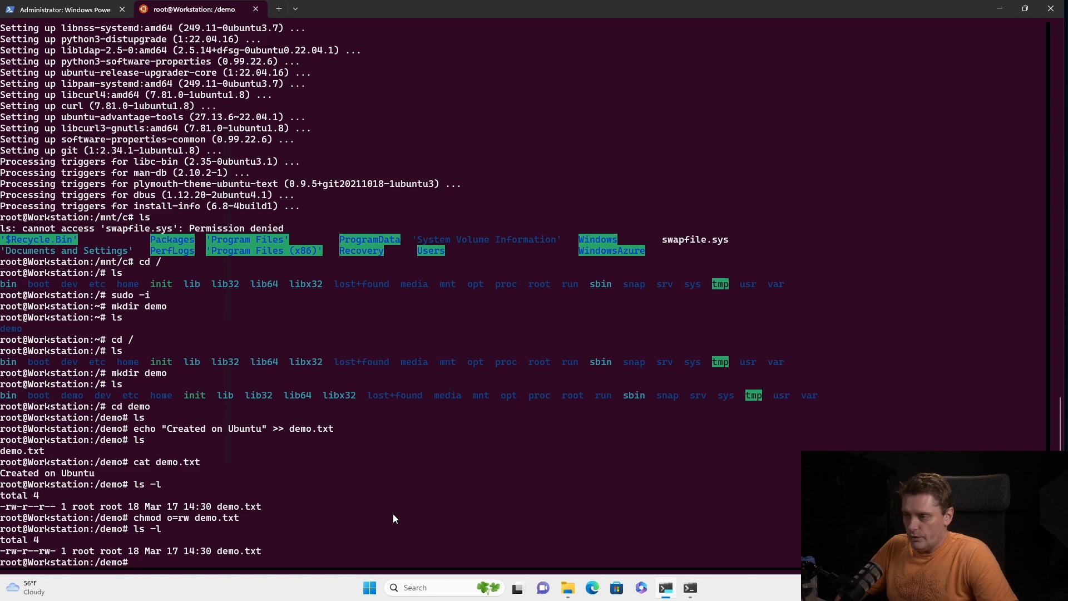
# Print demo.txt in the Ubuntu shell, showing Created on Ubuntu and Updated on Windows 11.
pyautogui.write('ls -l')
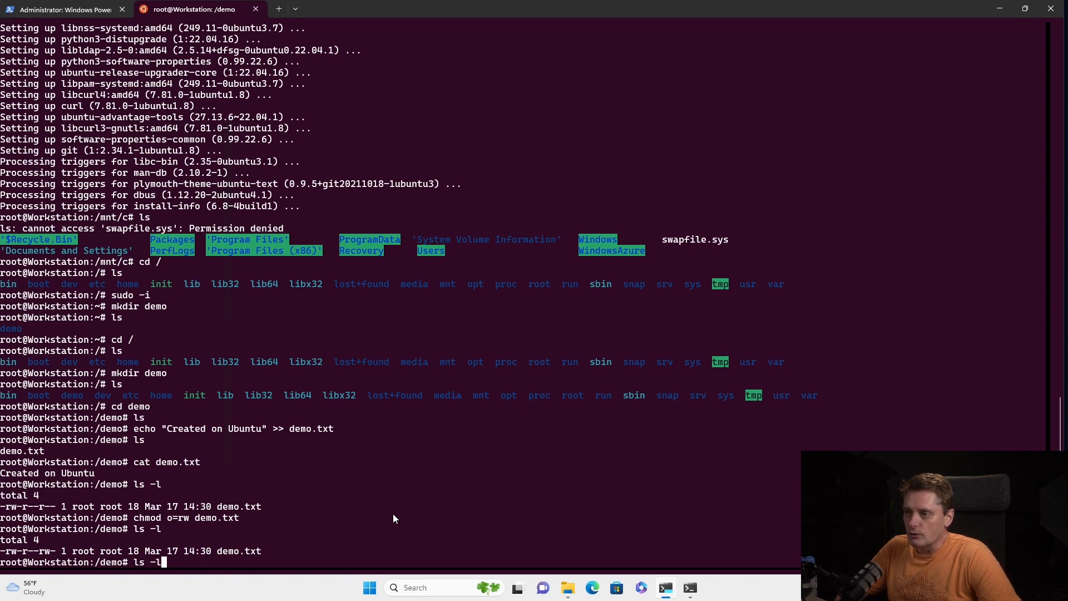
pyautogui.write('cat demo.txt')
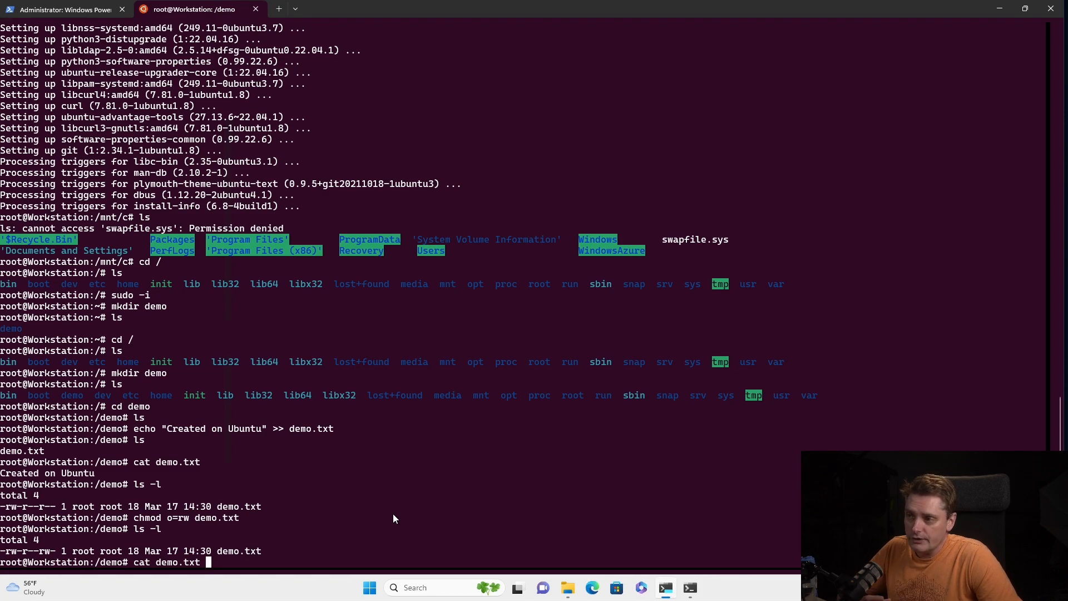
pyautogui.press('Return')
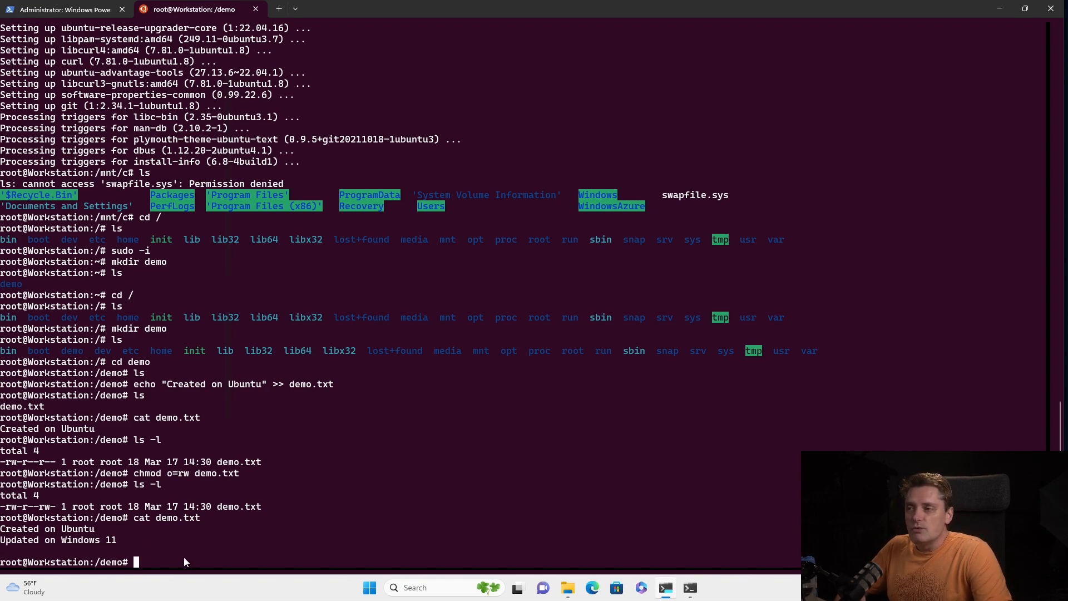
pyautogui.moveTo(170, 285)
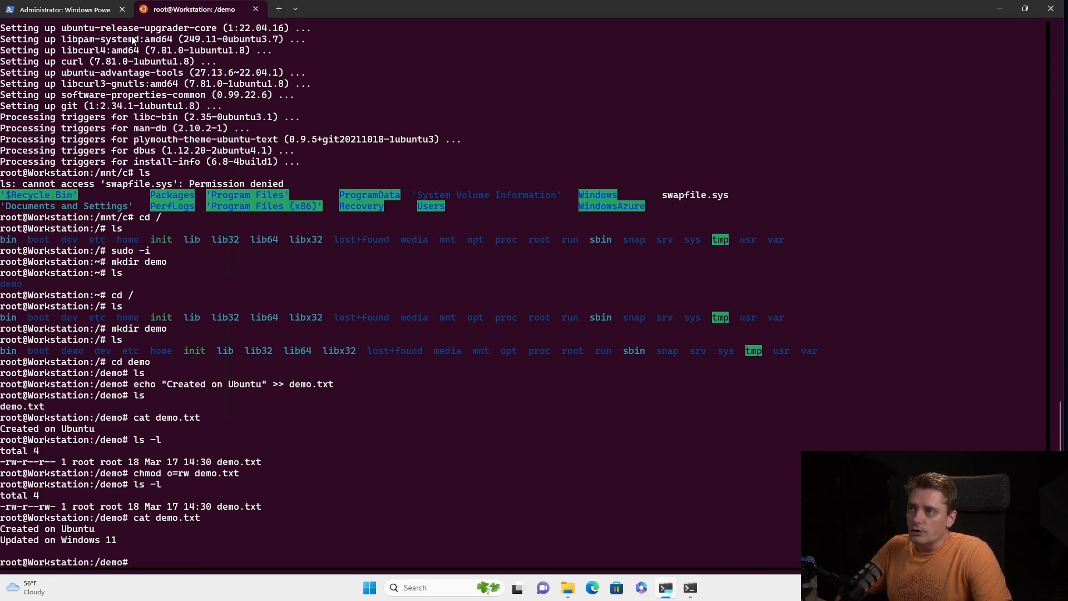
# Switch between the Ubuntu and PowerShell tabs, ending on the PowerShell session listing Ubuntu-22.04.
pyautogui.click(61, 9)
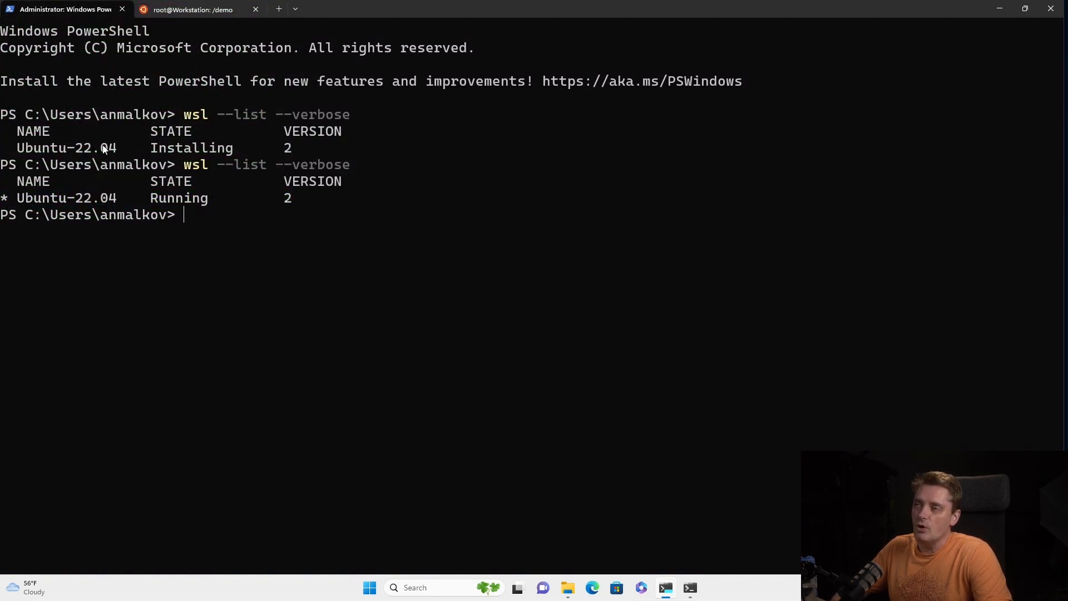
pyautogui.moveTo(64, 9)
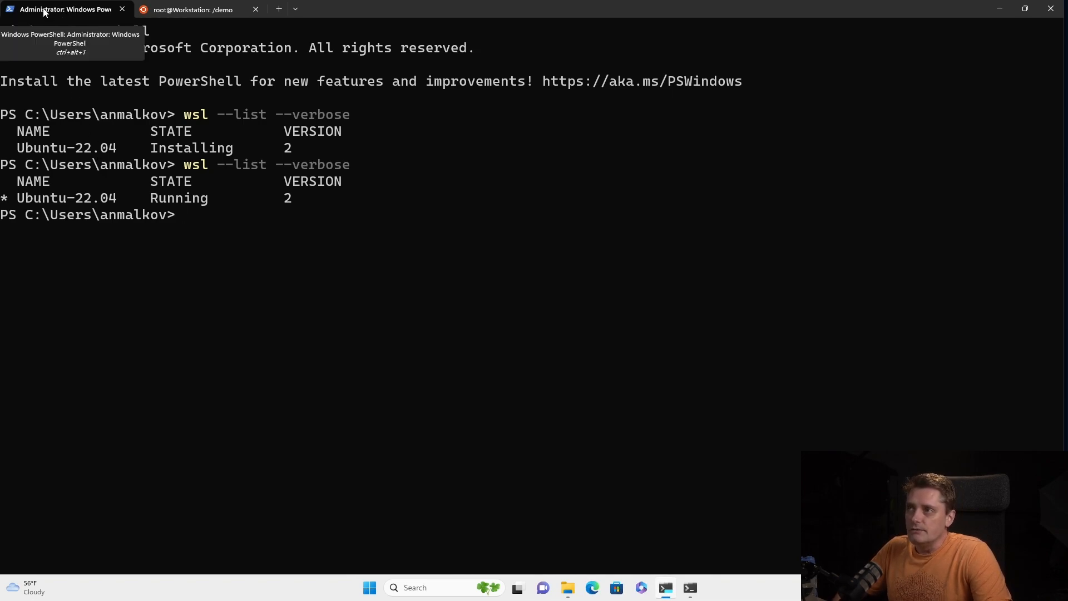
pyautogui.click(192, 9)
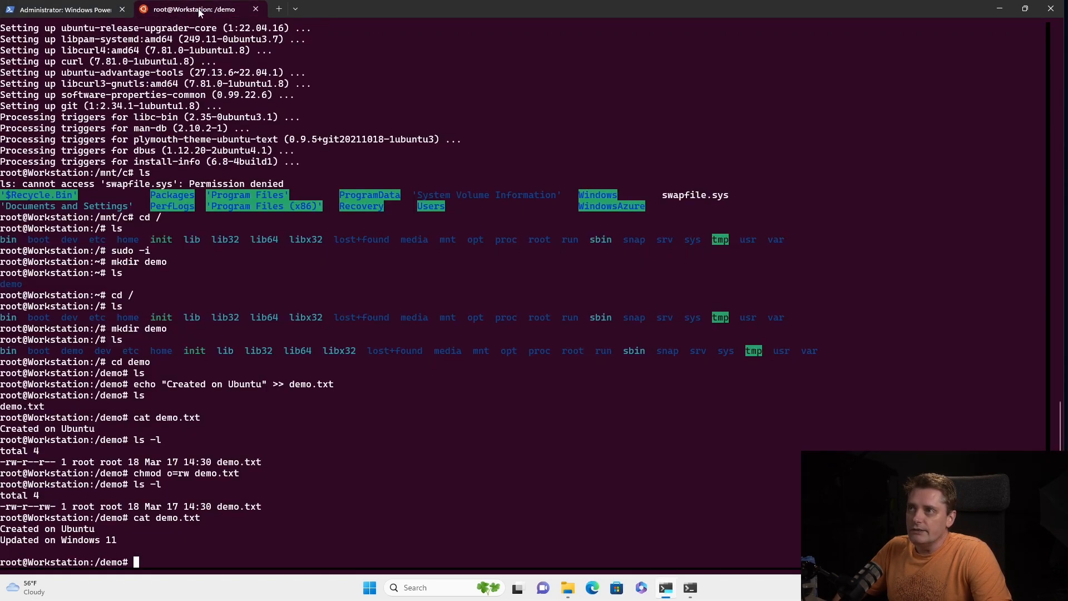
pyautogui.click(65, 9)
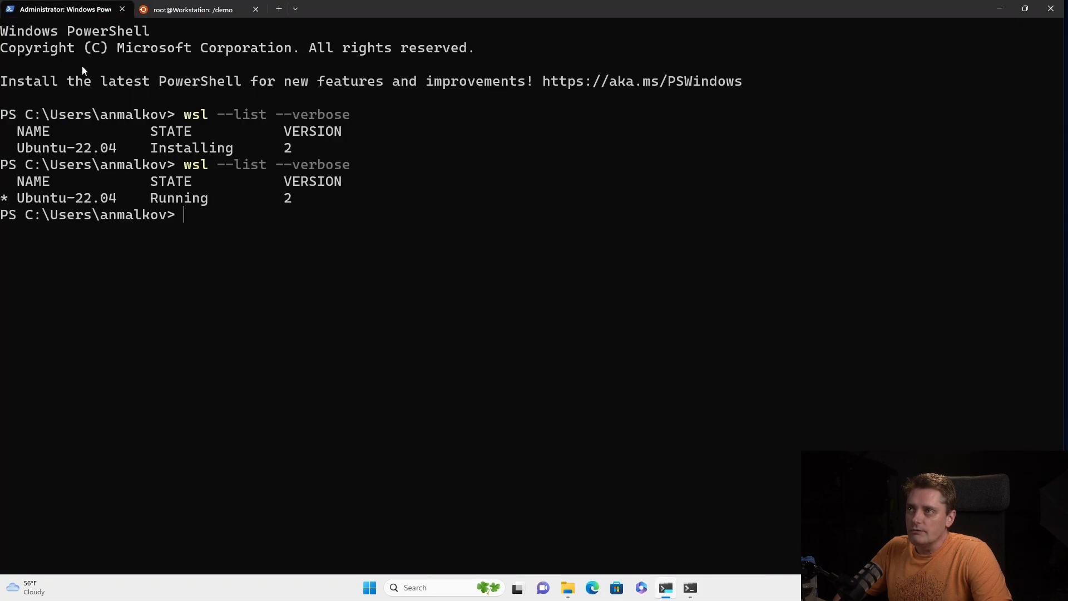
pyautogui.click(192, 9)
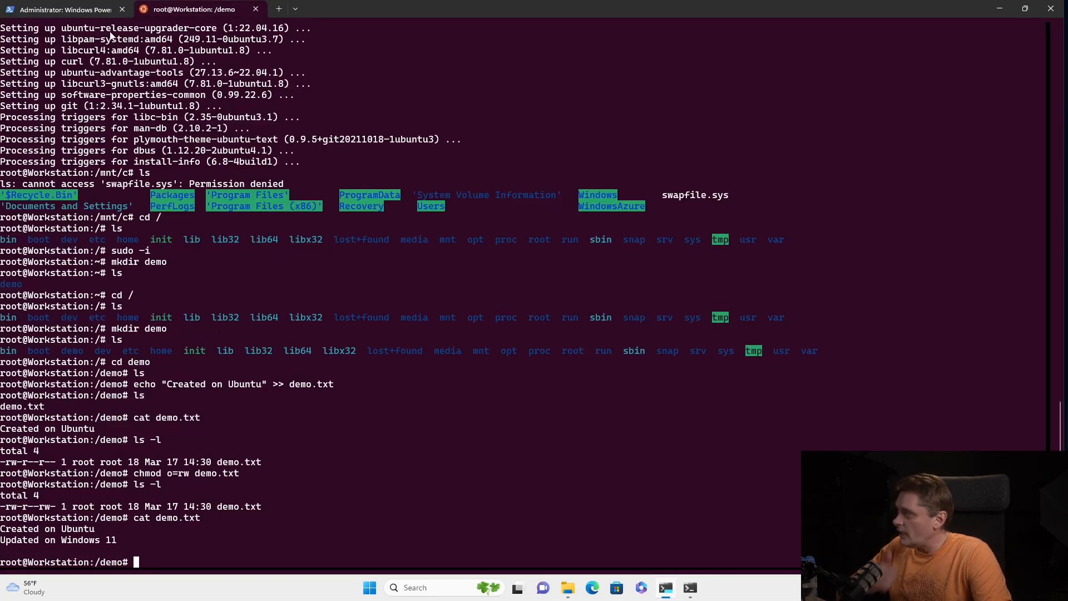
pyautogui.click(65, 10)
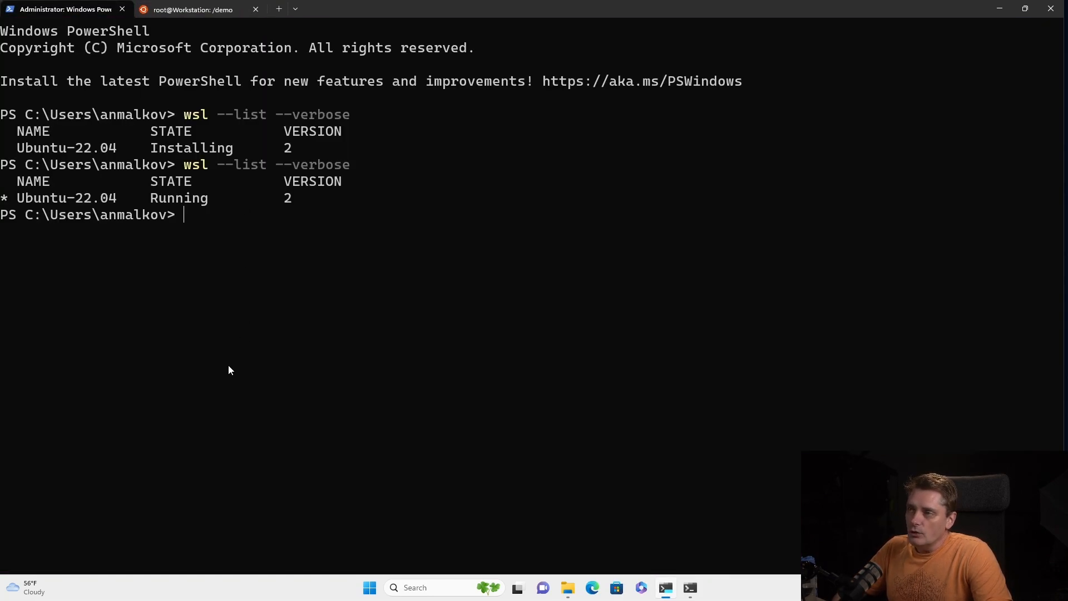
pyautogui.moveTo(334, 394)
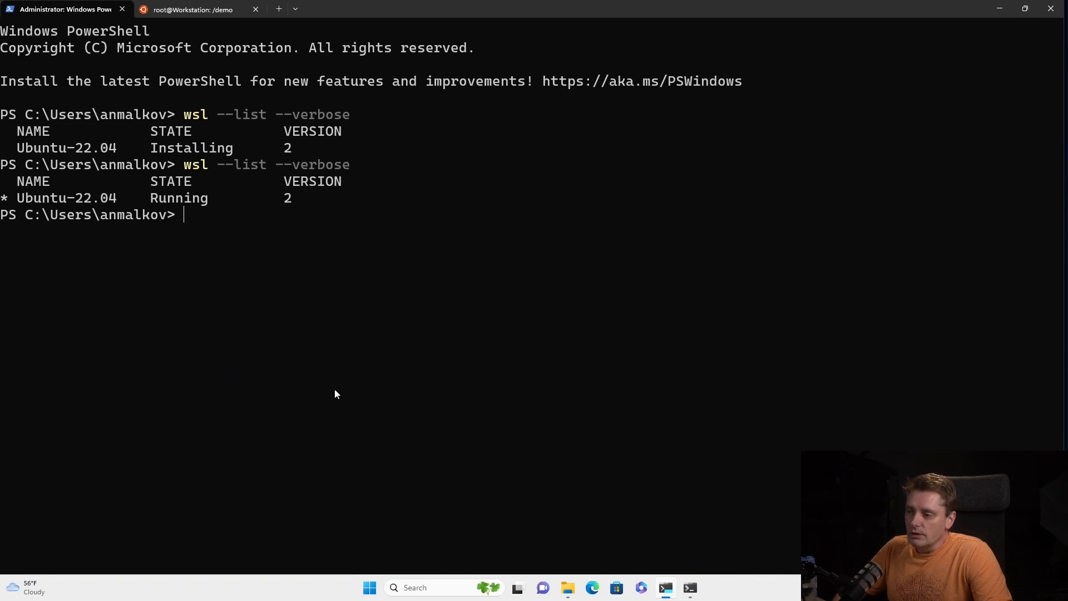
pyautogui.moveTo(346, 347)
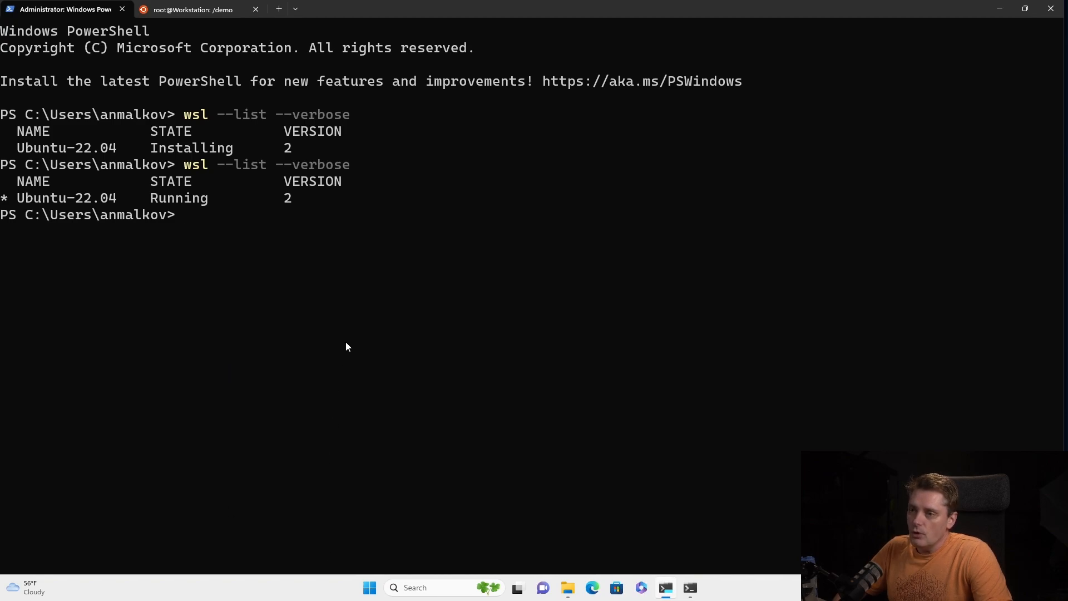
# Run cd Linux from the home directory; PowerShell reports C:\Users\anmalkov\Linux does not exist.
pyautogui.write('cd')
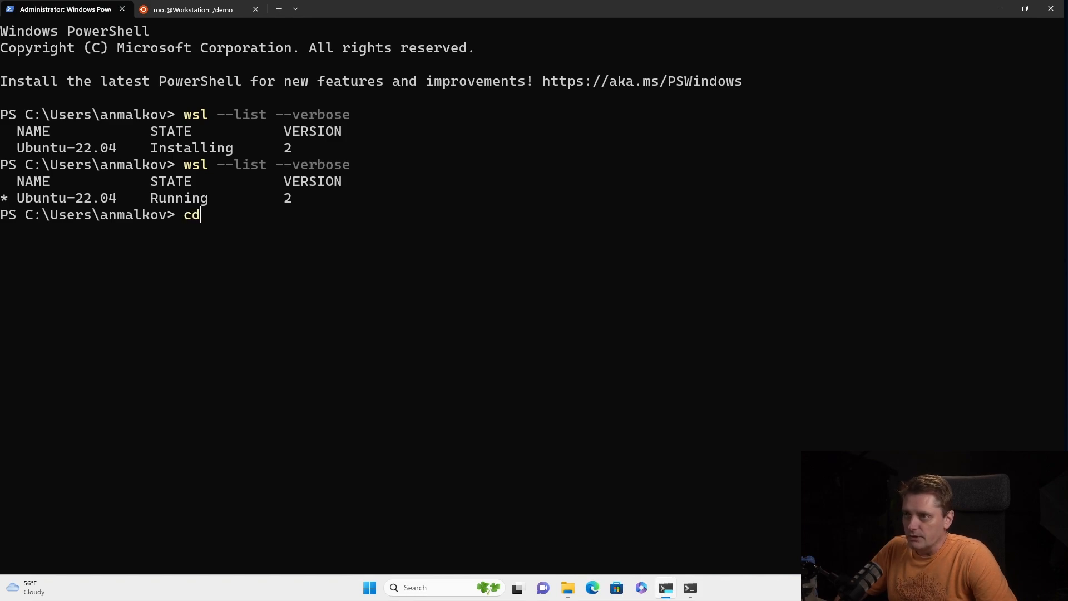
pyautogui.write('Linux')
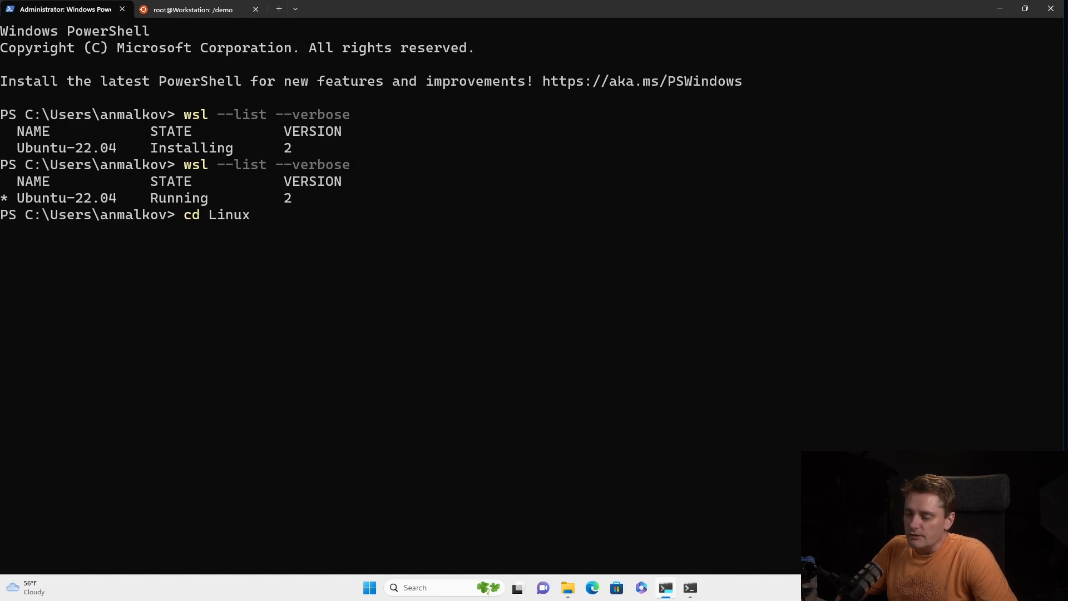
pyautogui.press('Return')
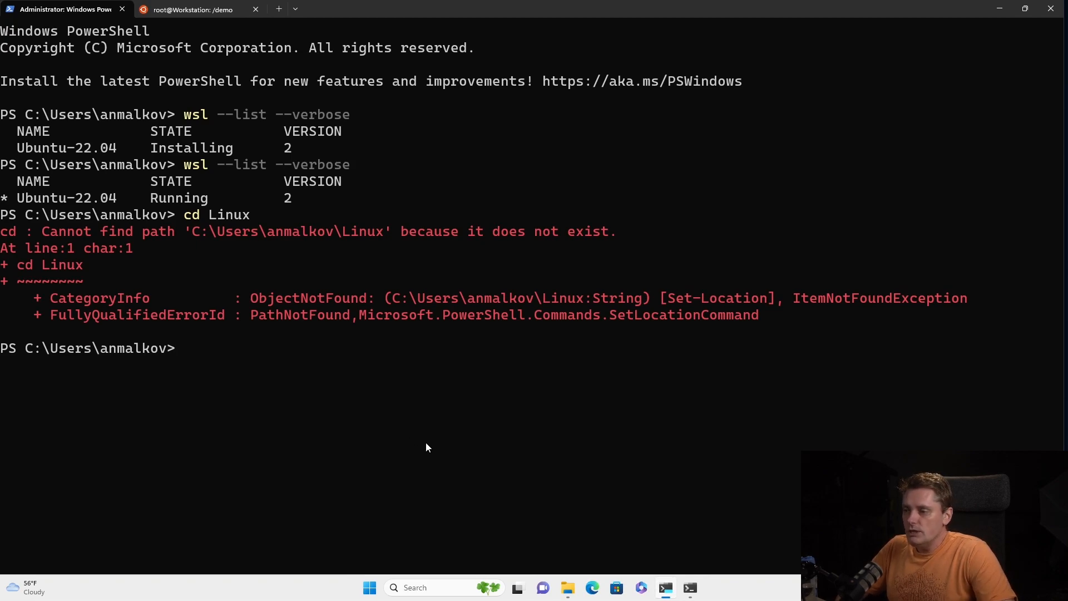
pyautogui.write('cd')
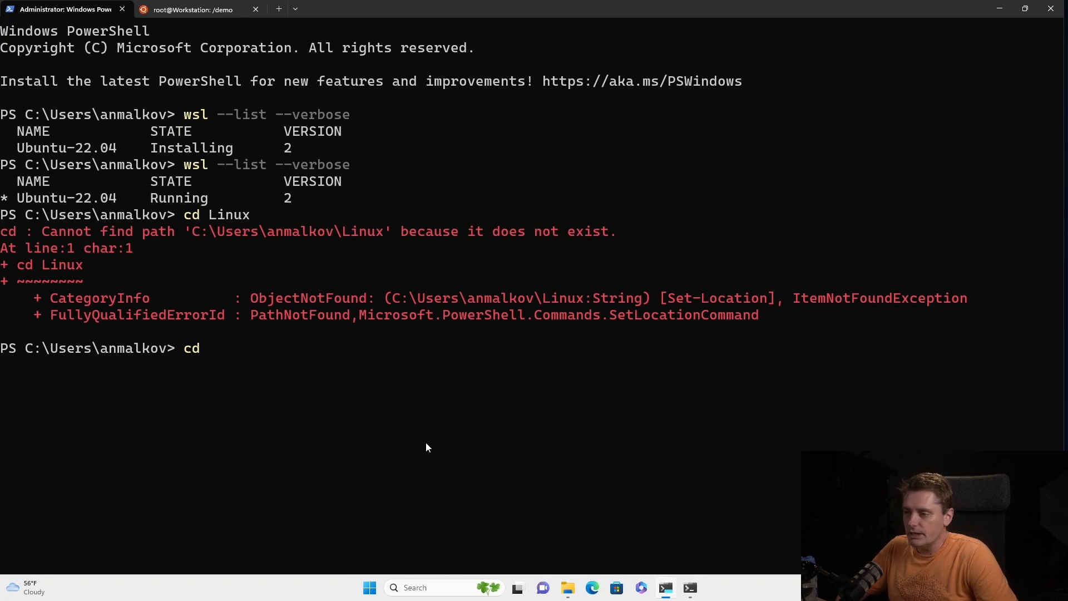
# Change into Microsoft.PowerShell.Core\FileSystem::\\wsl.localhost\Ubuntu-22.04 to reach the Ubuntu root.
pyautogui.write('Microsoft')
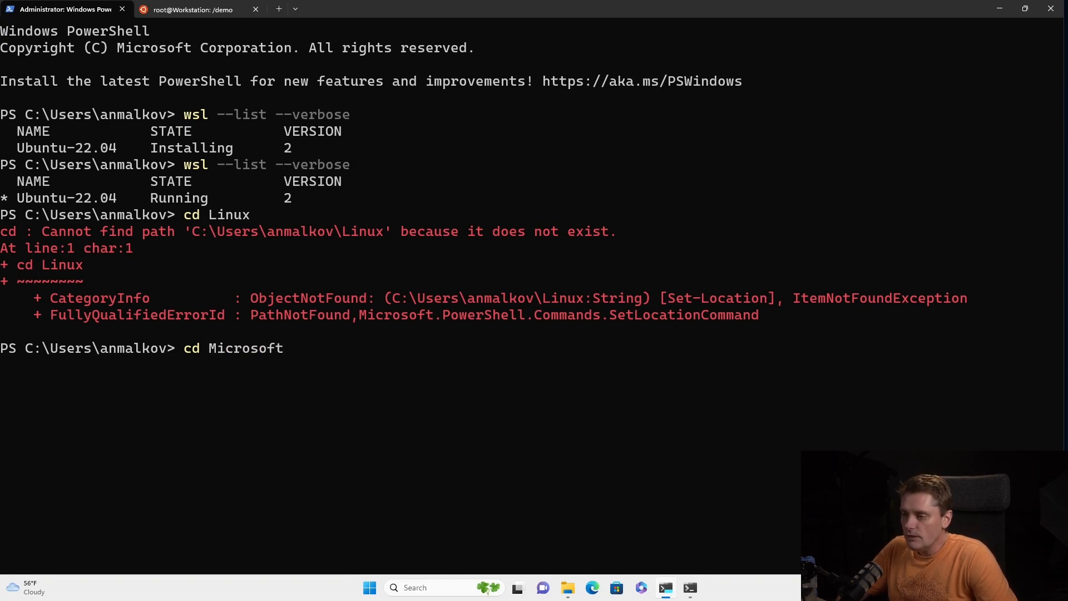
pyautogui.write('.PowerShell.Core\\')
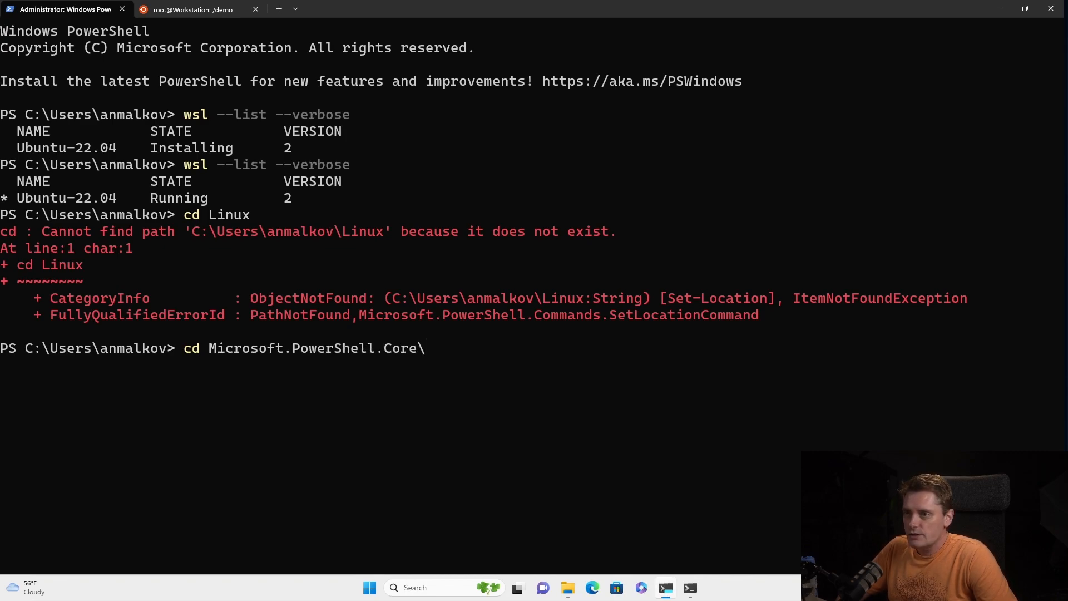
pyautogui.write('FileSystem::')
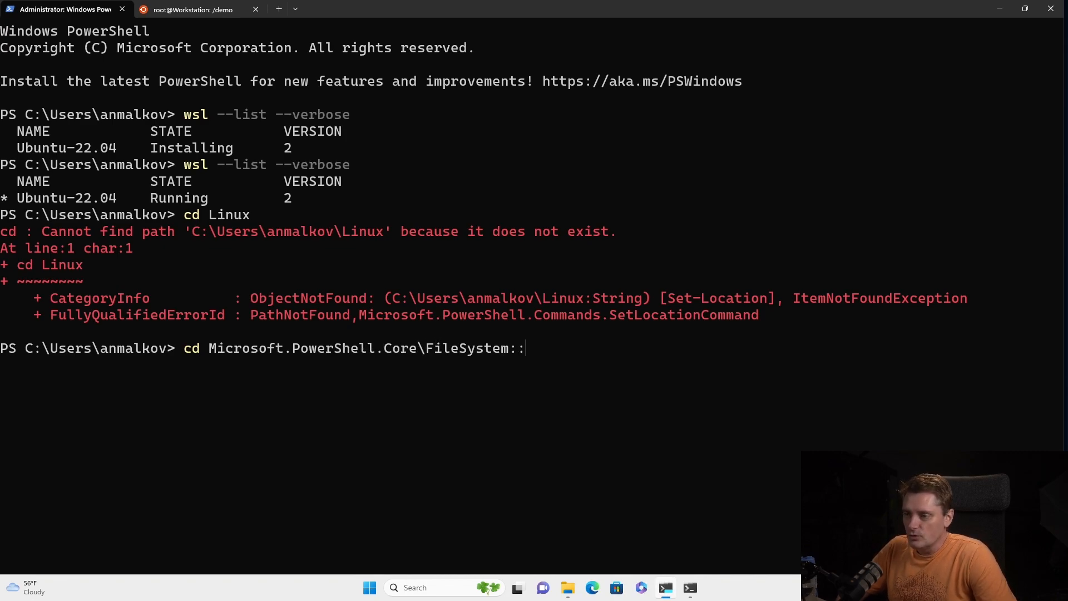
pyautogui.write('\\\\')
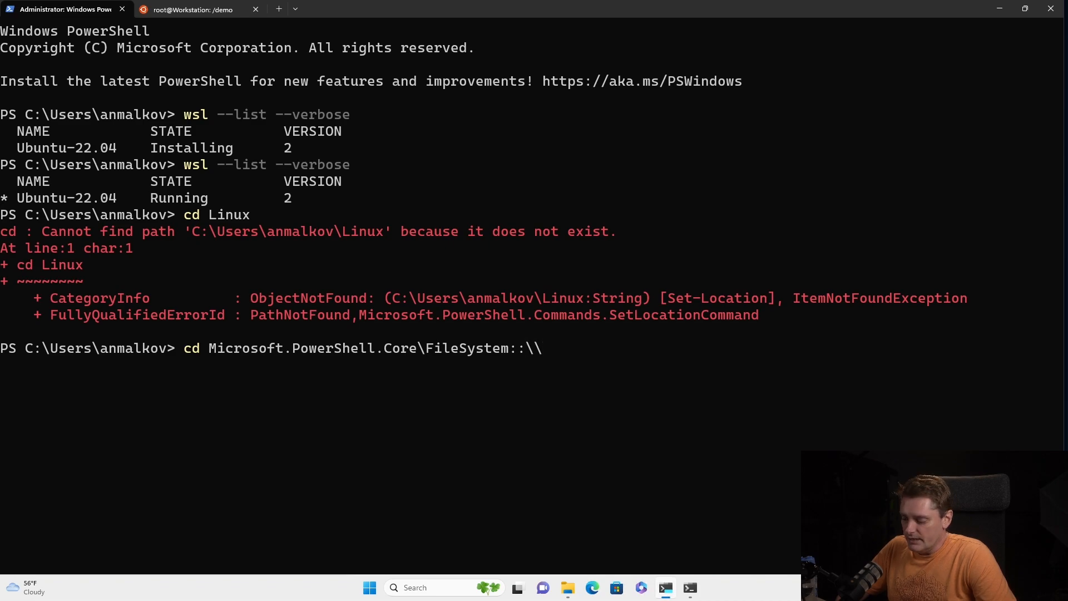
pyautogui.write('wsl.loc')
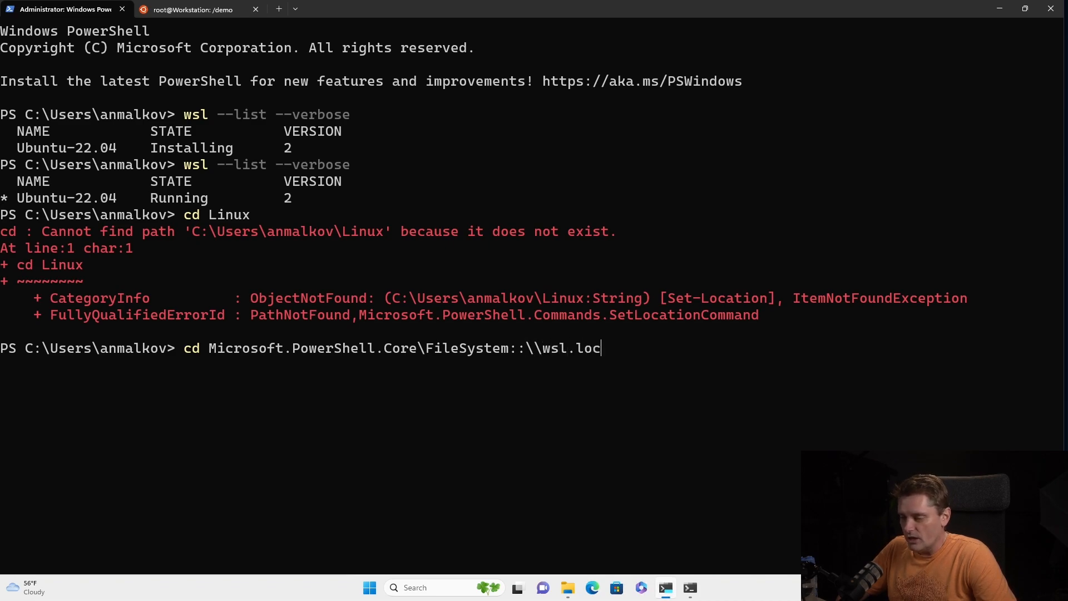
pyautogui.write('alhost\\')
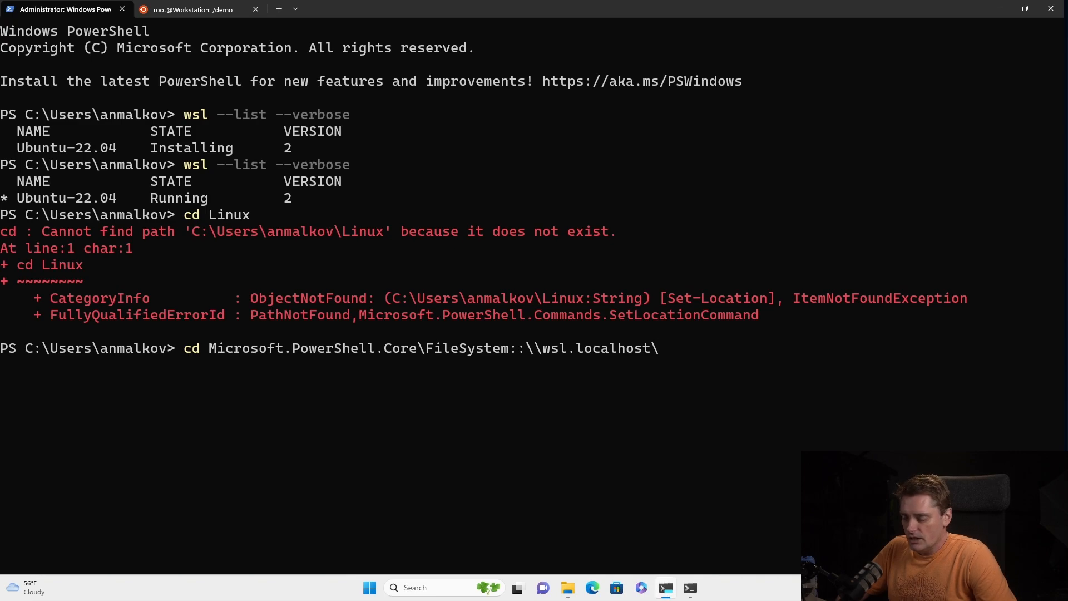
pyautogui.write('Ubuntu')
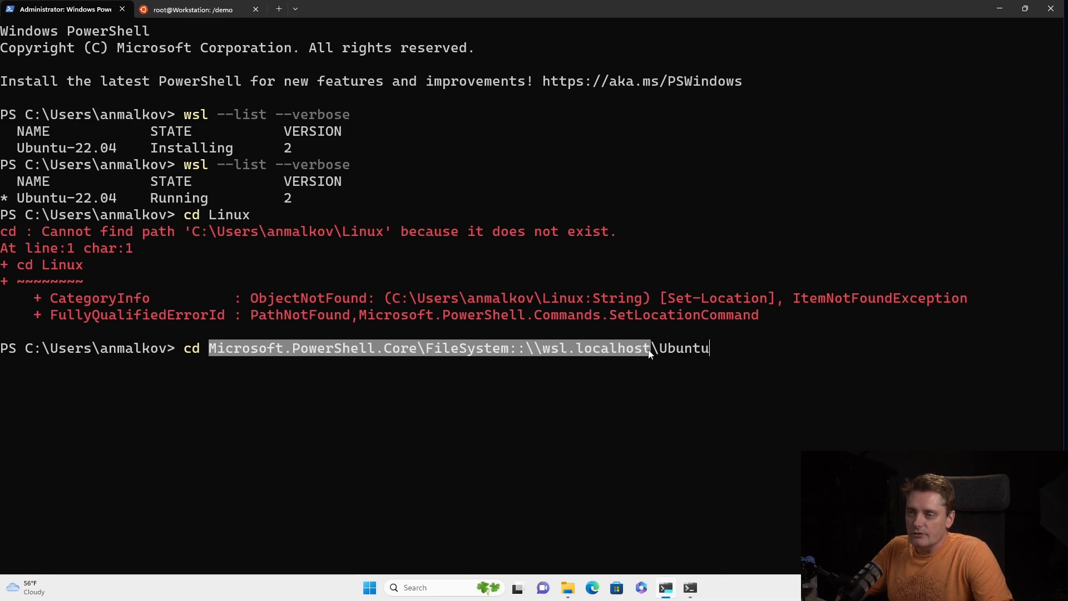
pyautogui.click(661, 348)
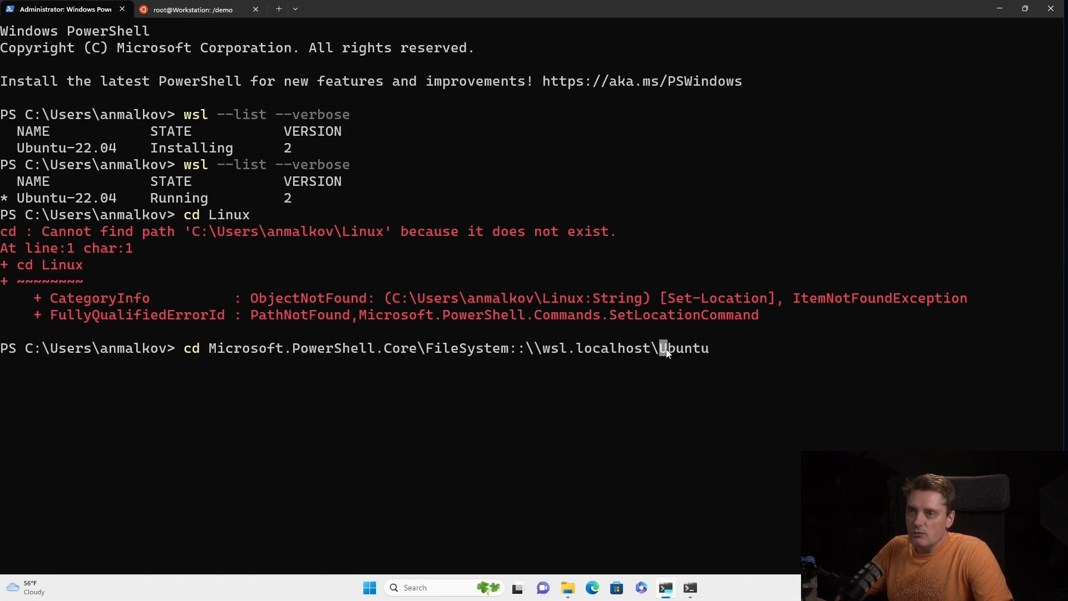
pyautogui.moveTo(735, 360)
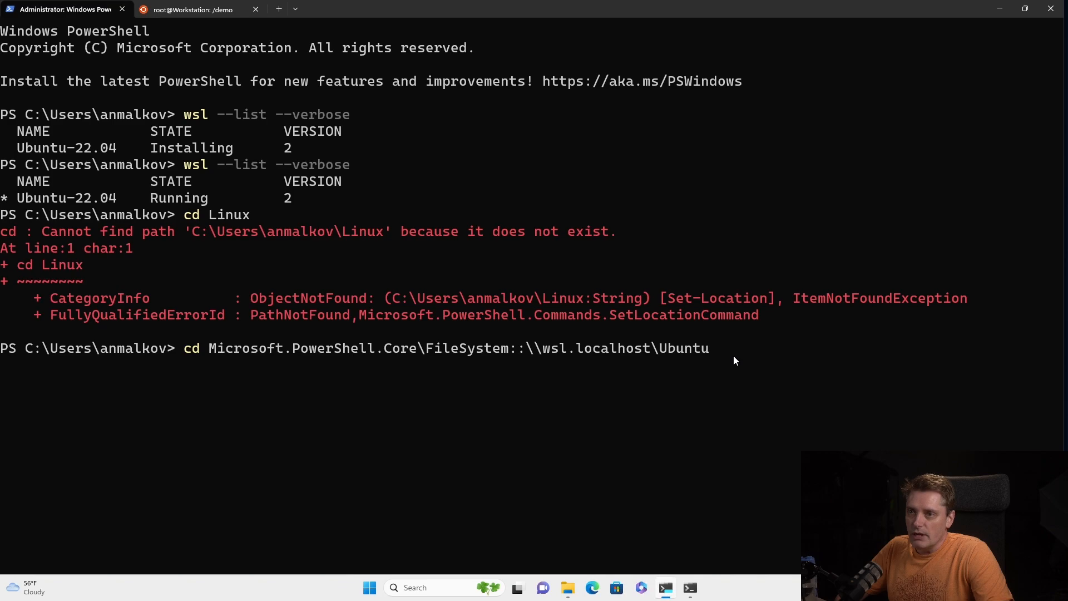
pyautogui.write('-')
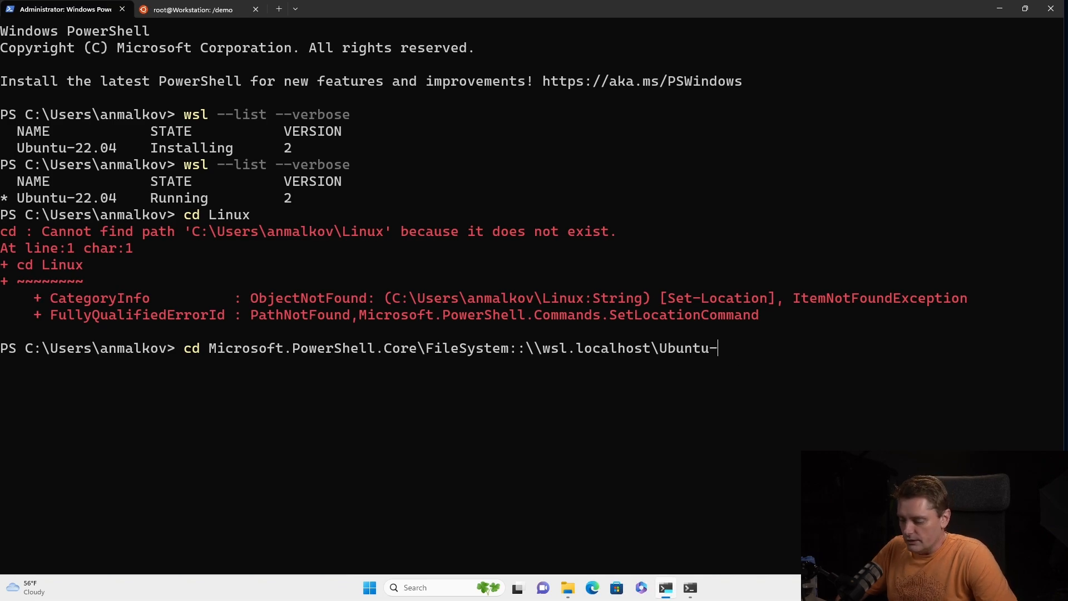
pyautogui.write('22.04')
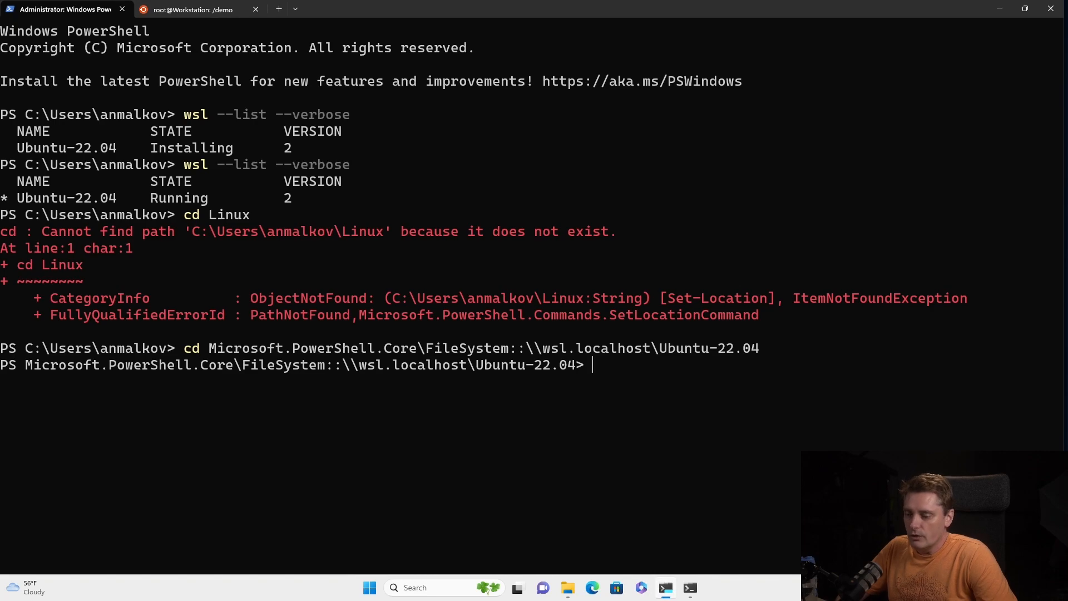
pyautogui.press('Return')
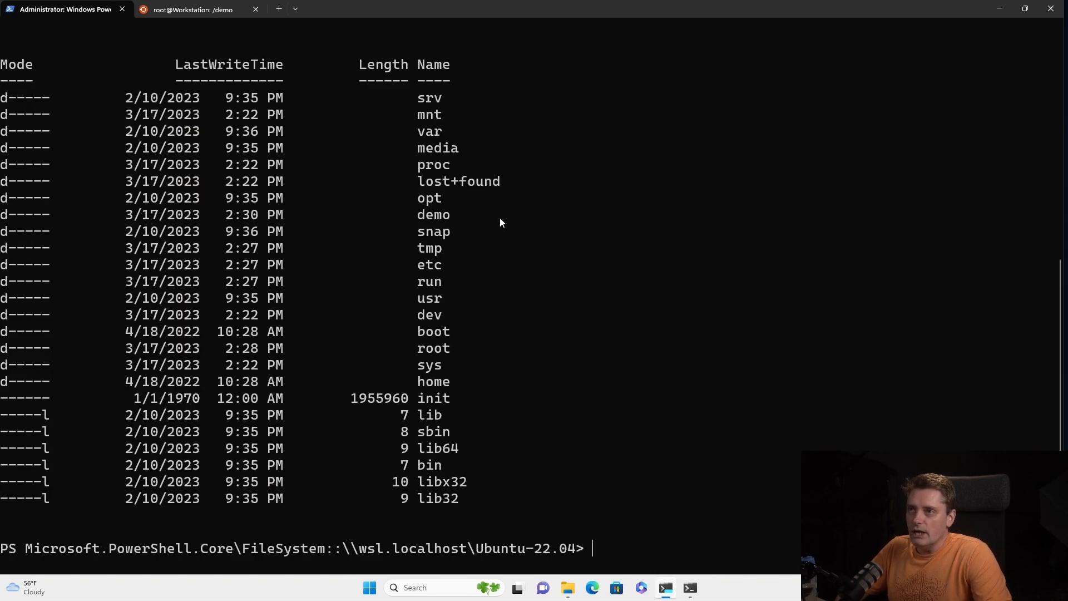
pyautogui.moveTo(481, 445)
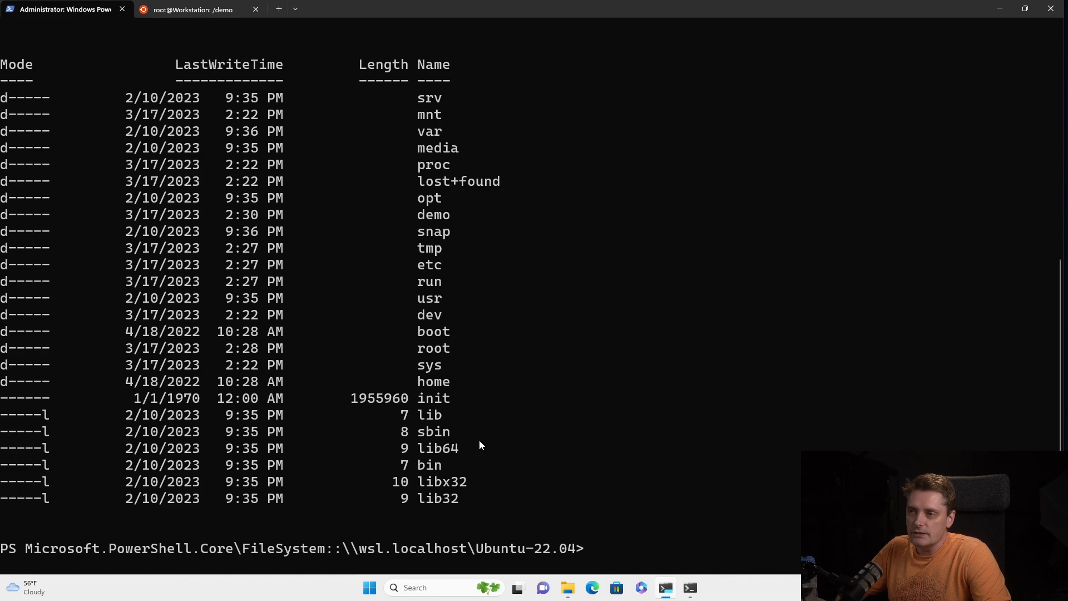
pyautogui.moveTo(436, 299)
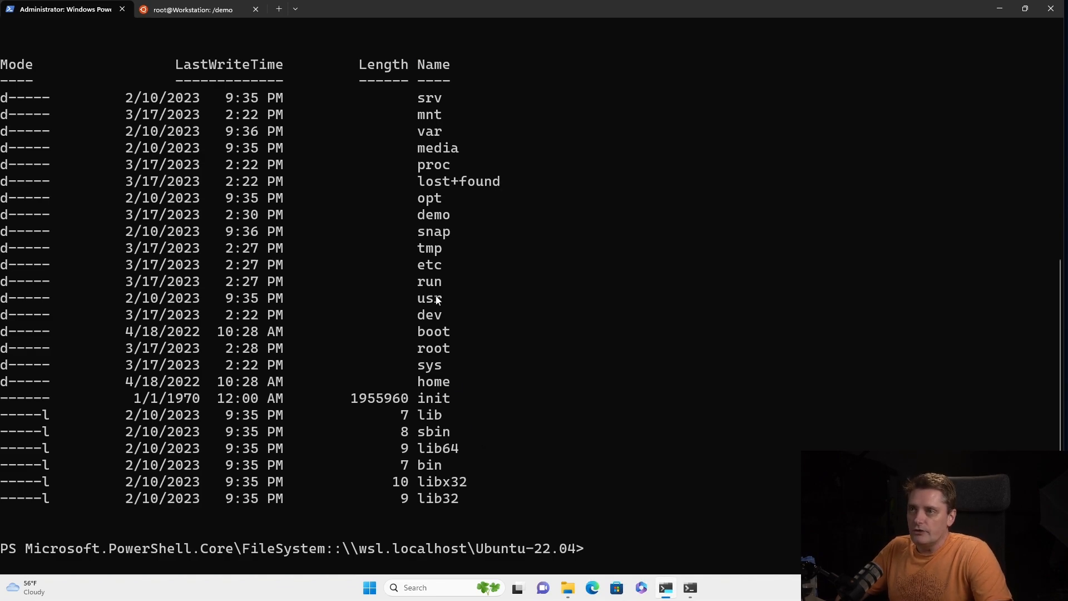
# Enter the demo folder under \\wsl.localhost\Ubuntu-22.04 and list it, showing the 41-byte demo.txt.
pyautogui.doubleClick(433, 214)
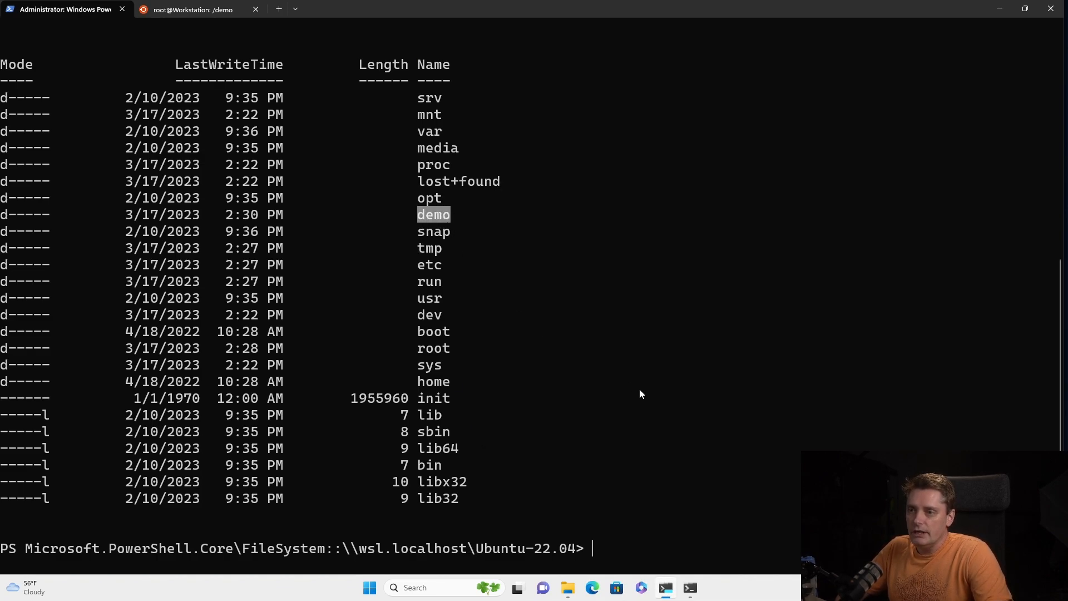
pyautogui.write('cd demo')
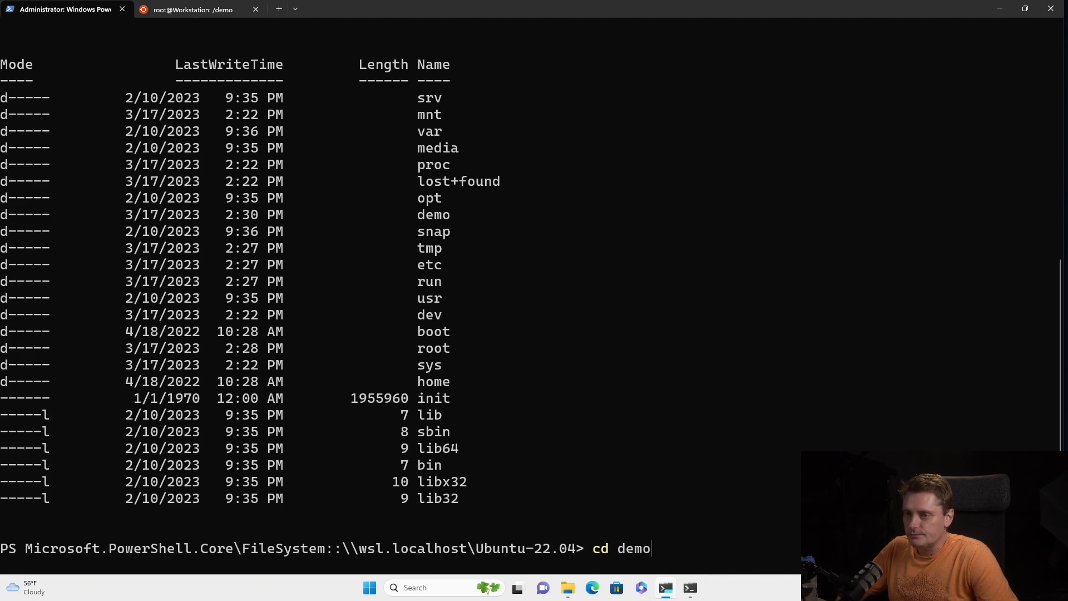
pyautogui.press('Return')
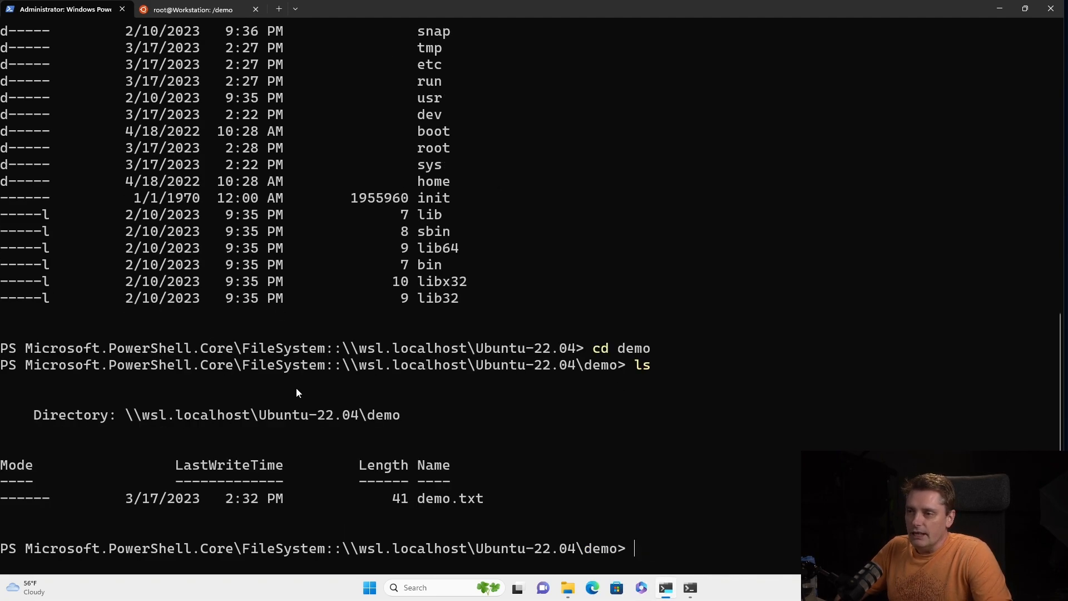
pyautogui.doubleClick(450, 498)
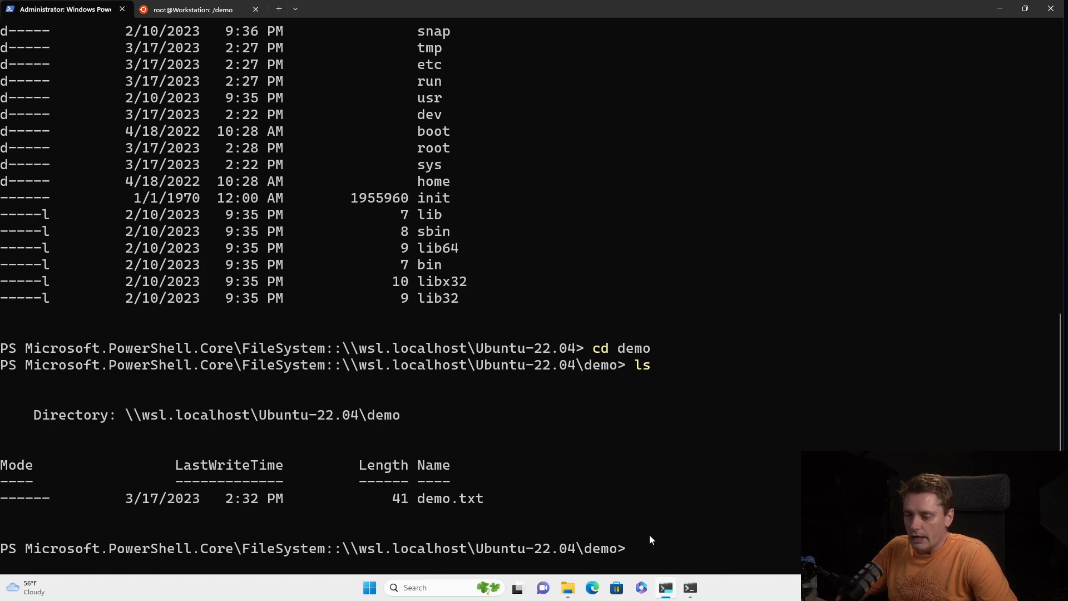
pyautogui.write('cat')
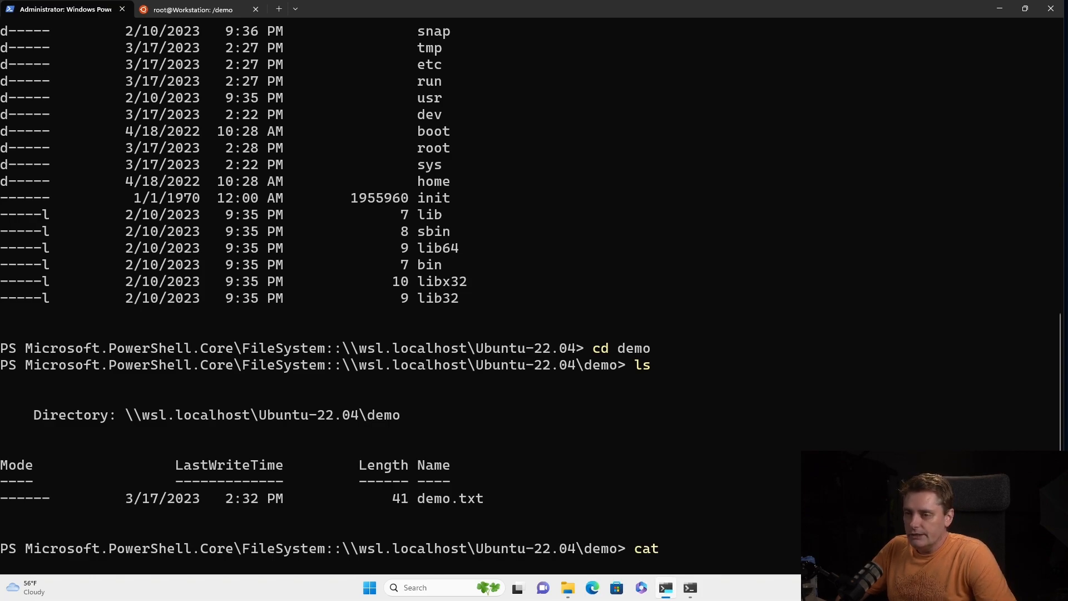
# Read .\demo.txt with cat, then append "Update in Terminal" to it with echo >>.
pyautogui.write('de')
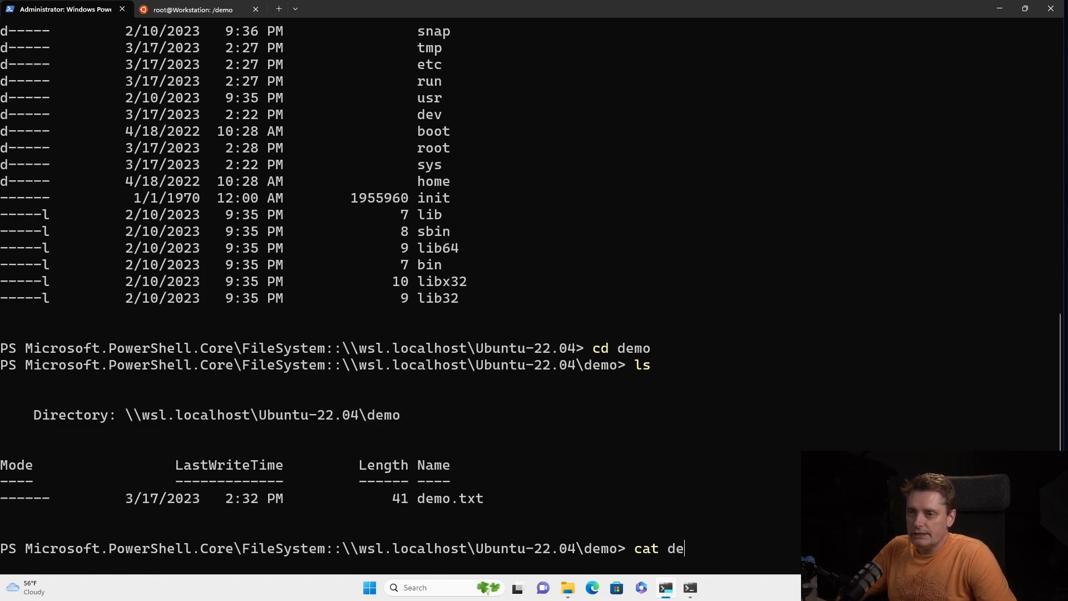
pyautogui.press('Return')
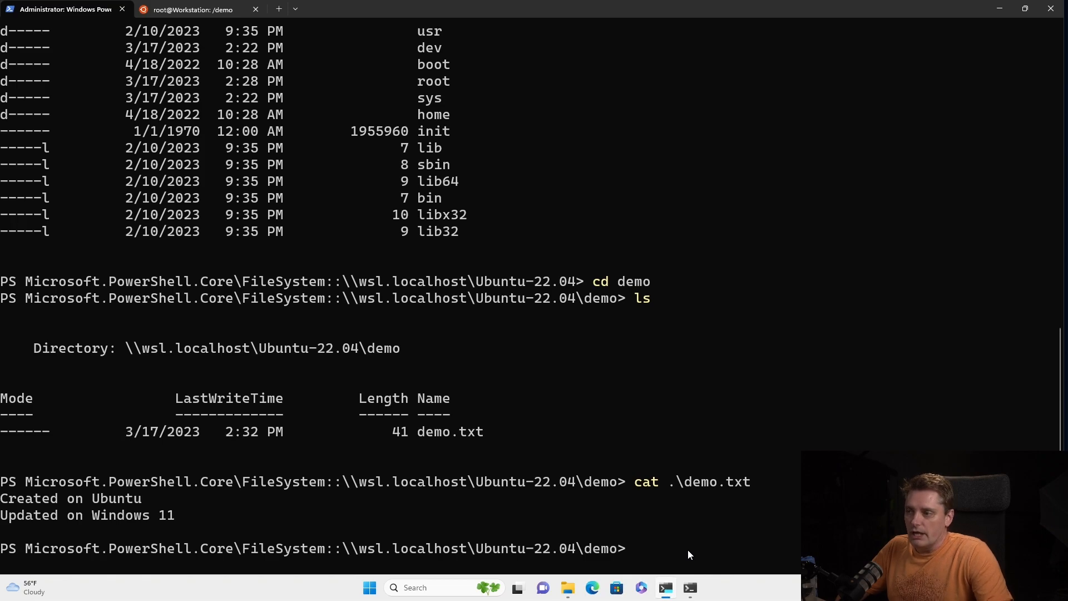
pyautogui.write('echo')
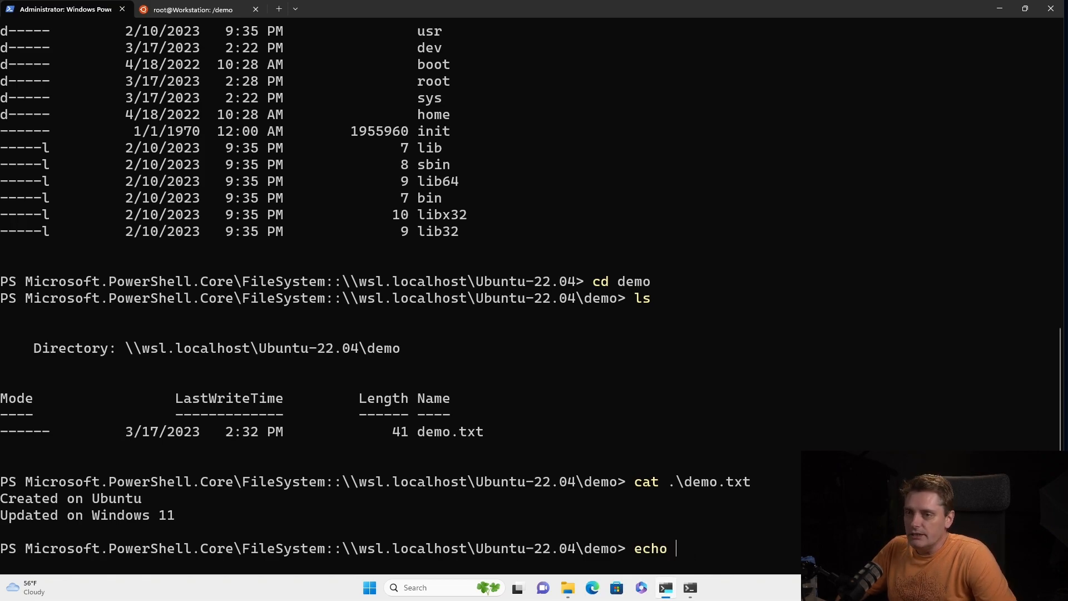
pyautogui.write('"')
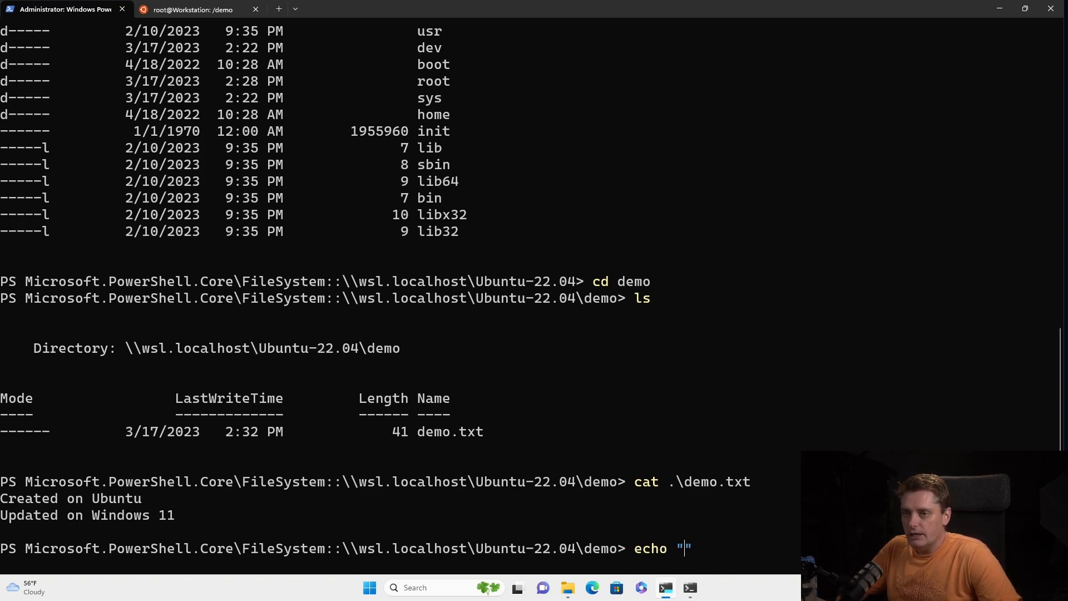
pyautogui.write('Upd')
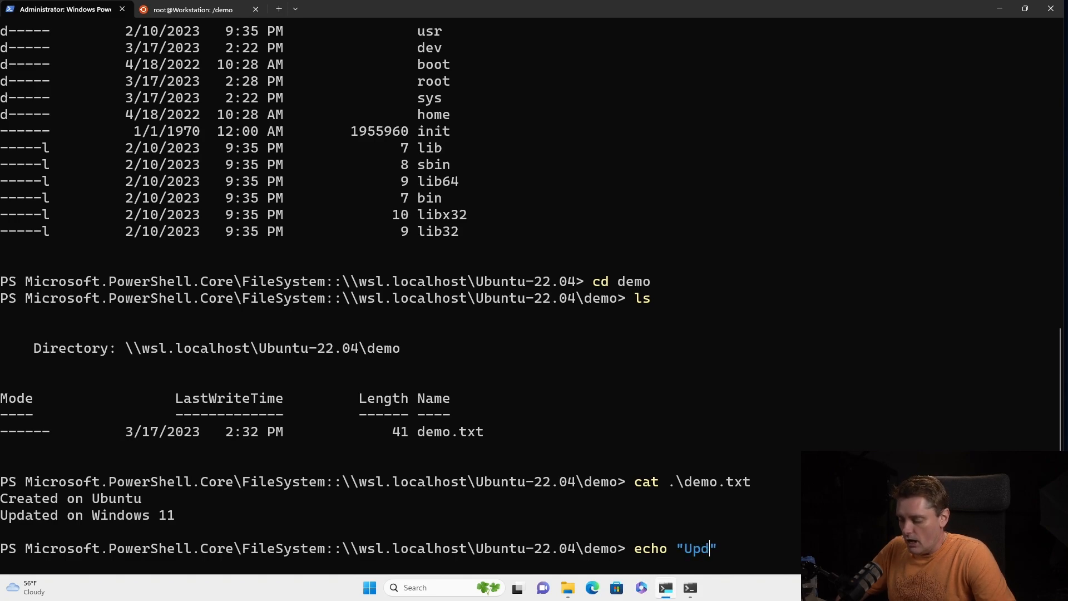
pyautogui.write('ate')
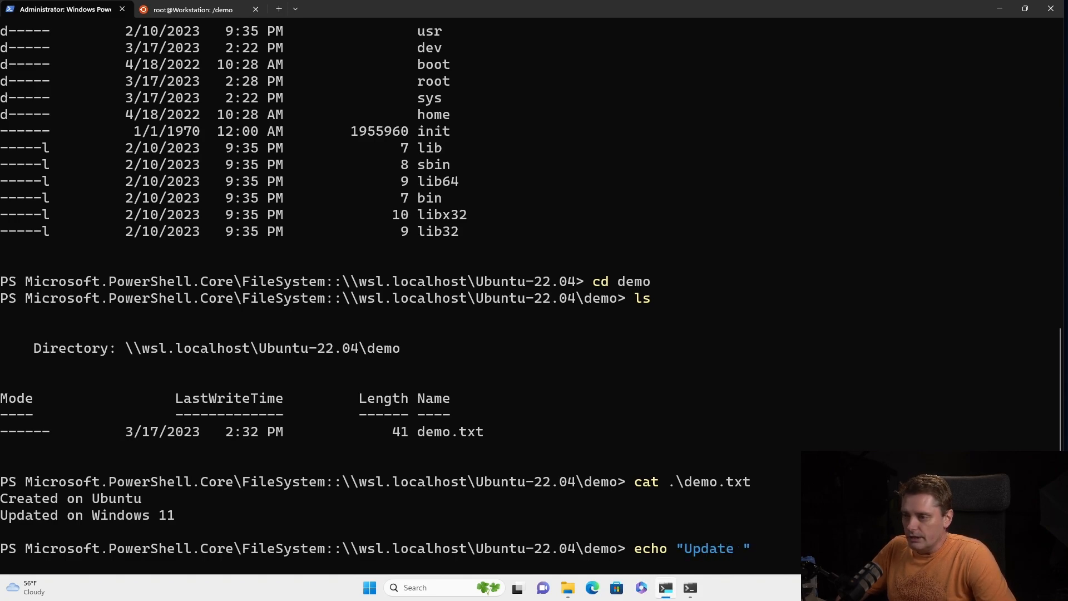
pyautogui.write('in Terminal')
pyautogui.write('cat .\\demo.txt')
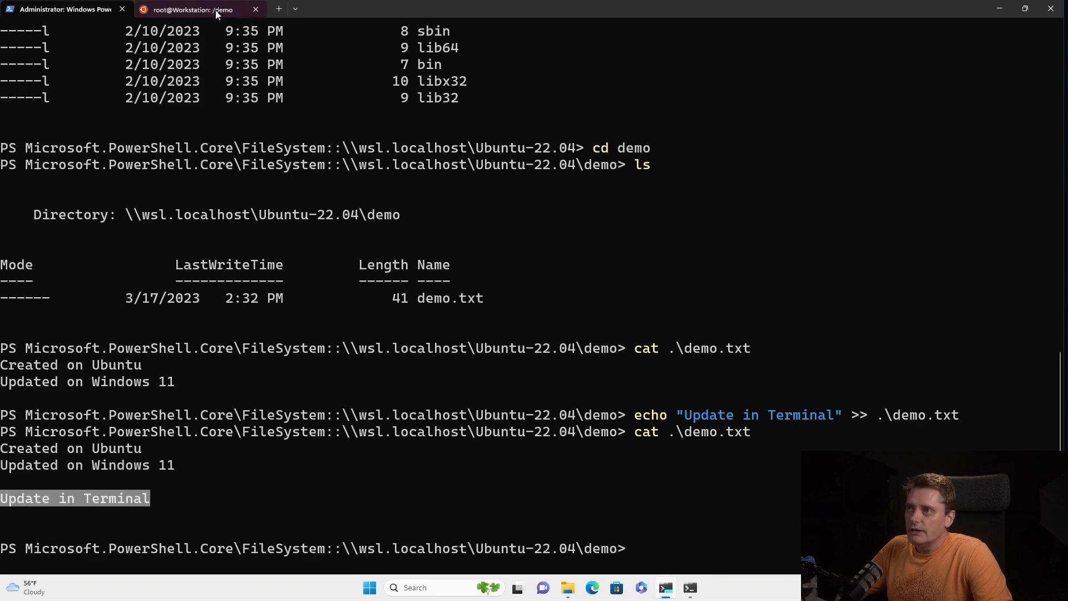
# Confirm in the Ubuntu session that cat demo.txt now shows Update in Terminal.
pyautogui.click(190, 9)
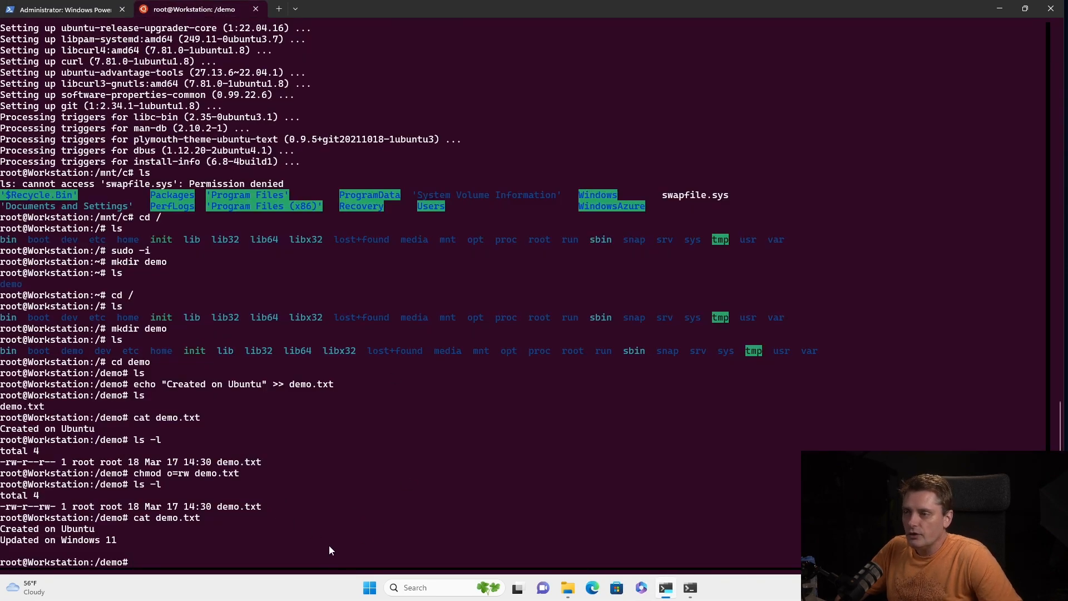
pyautogui.press('Return')
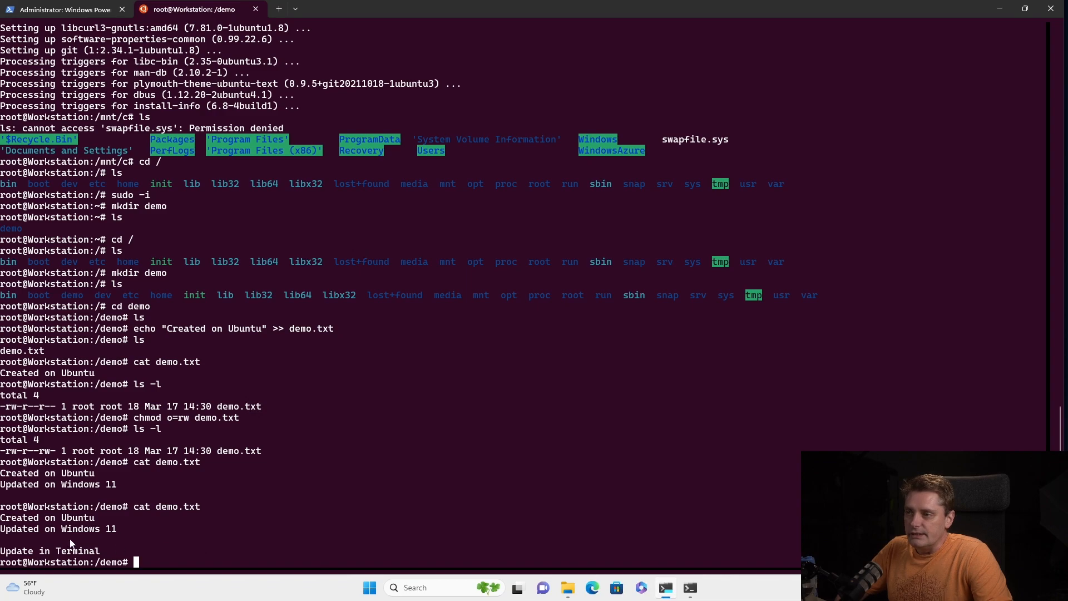